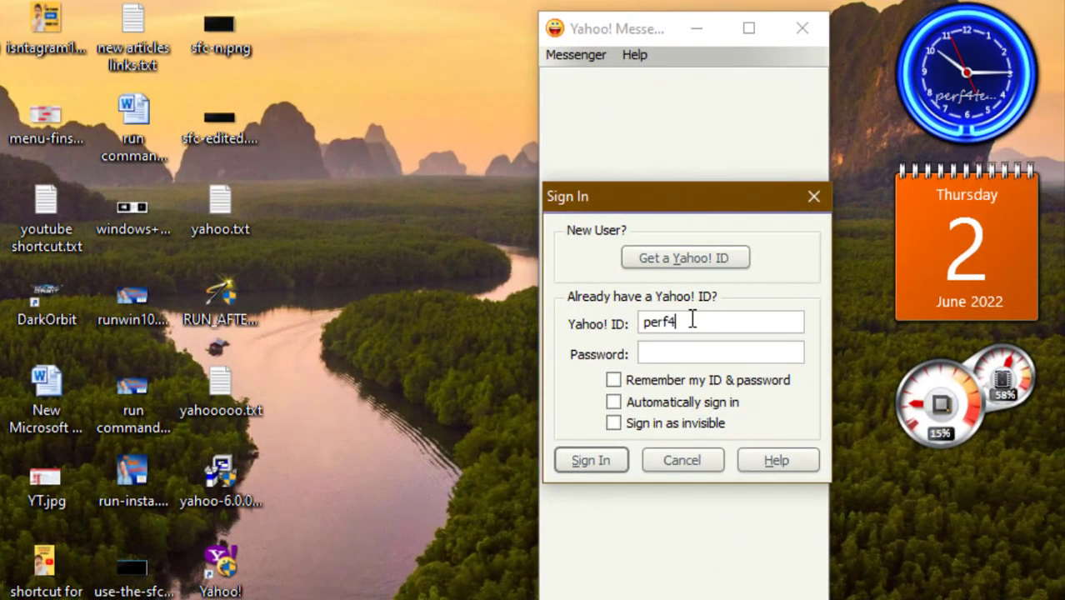
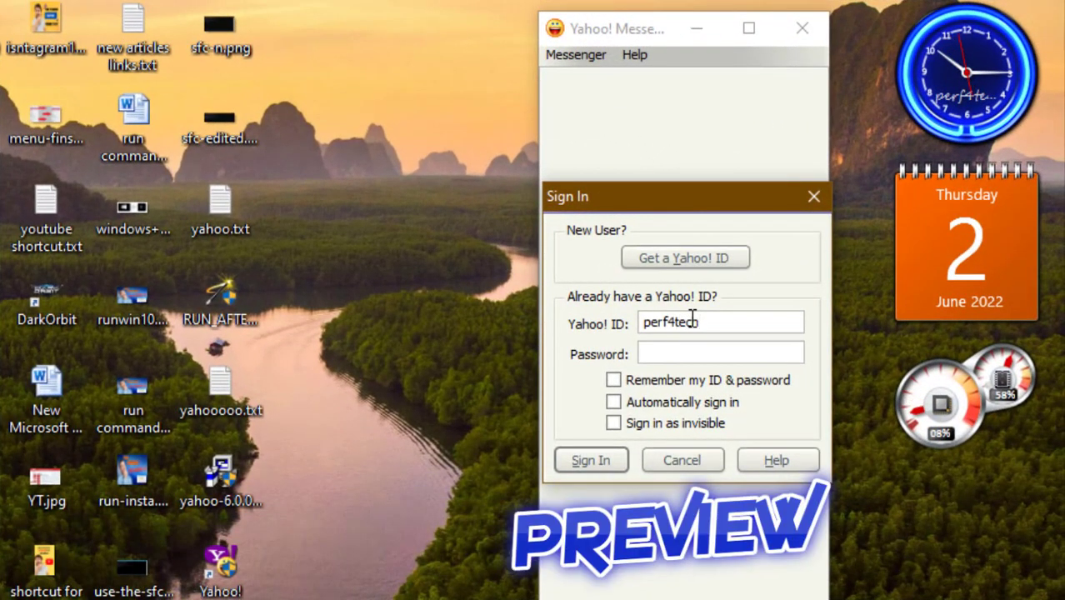
# Enter the Yahoo ID 'tech' and its password, then submit the Sign In dialog
pyautogui.write('••')
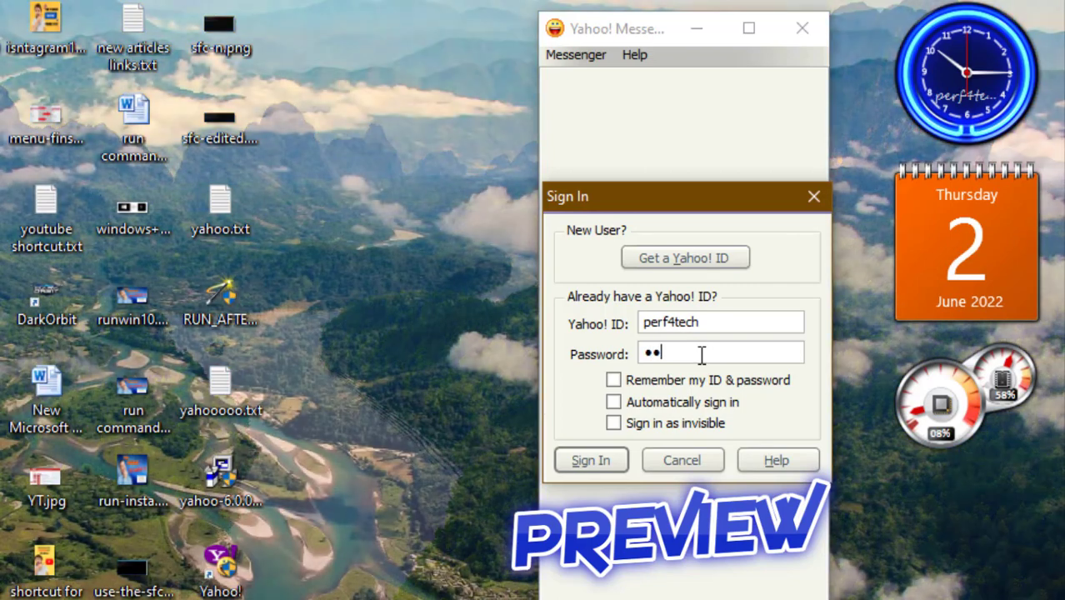
pyautogui.write('password')
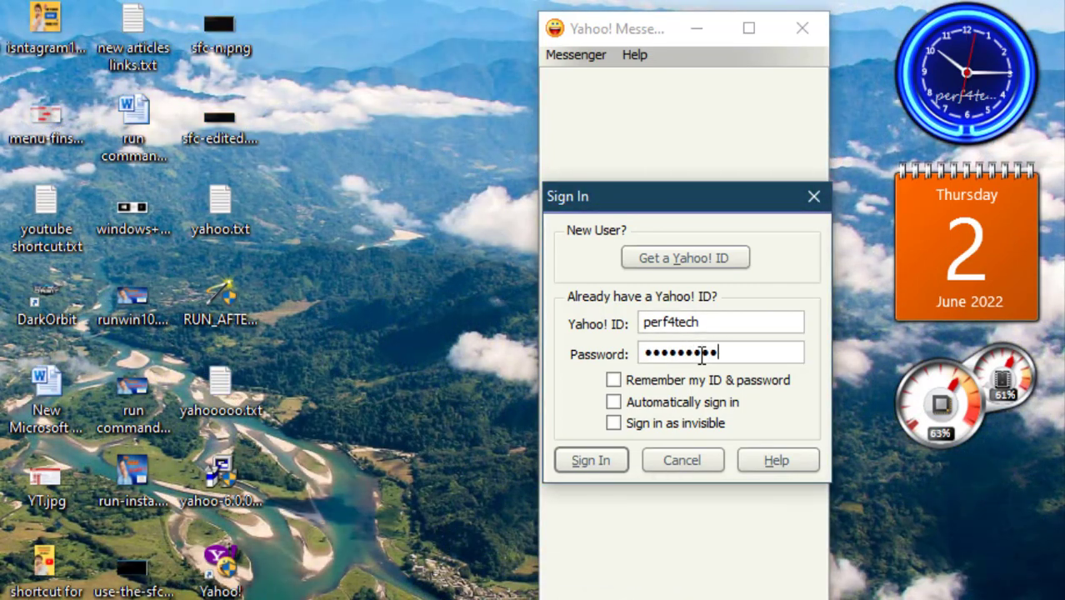
pyautogui.click(590, 460)
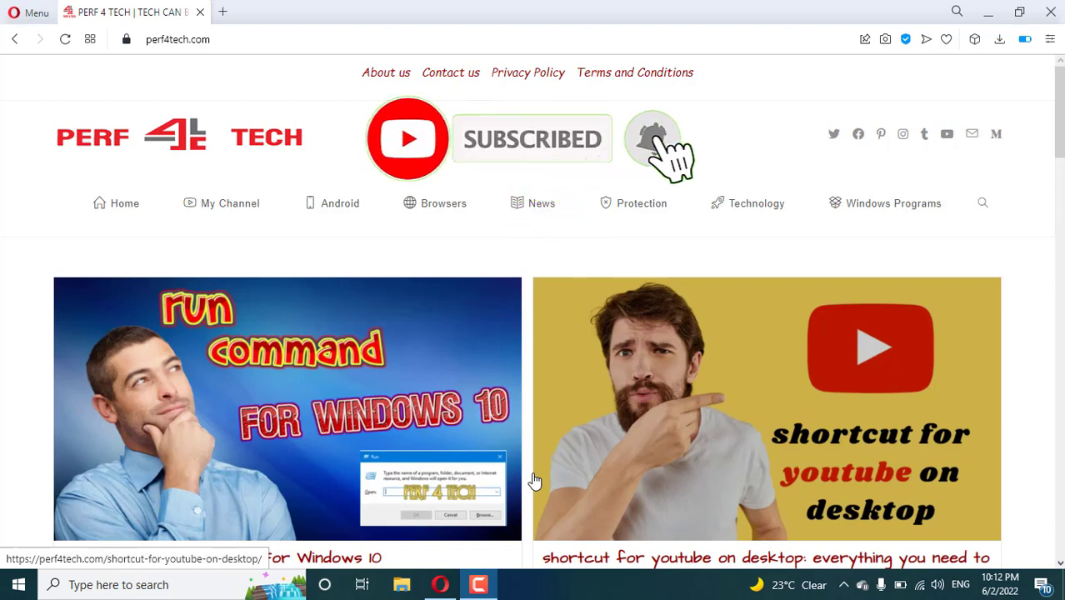
pyautogui.click(653, 138)
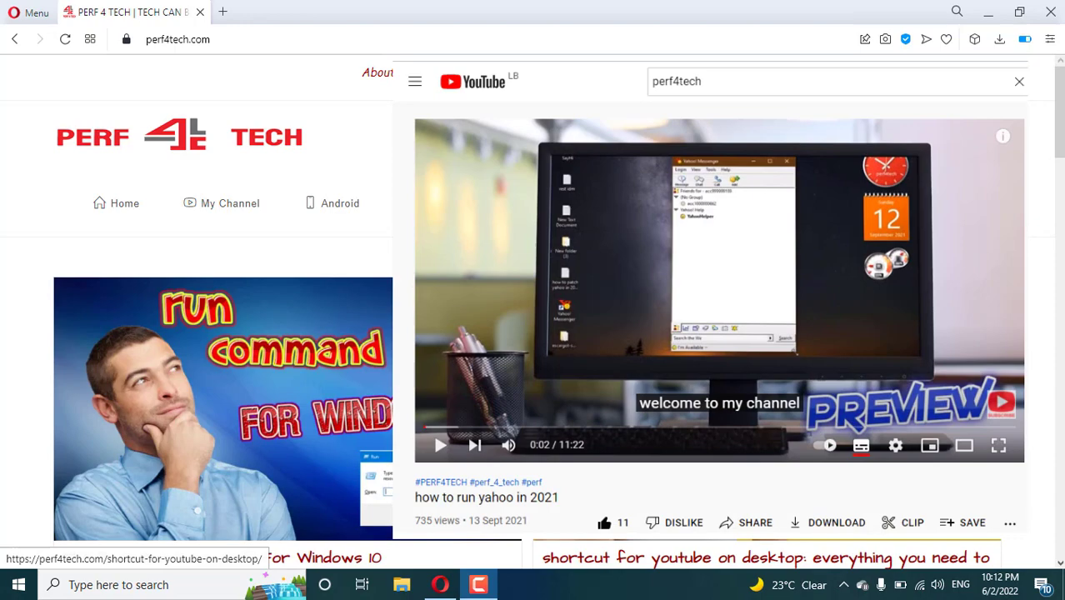
pyautogui.click(1018, 80)
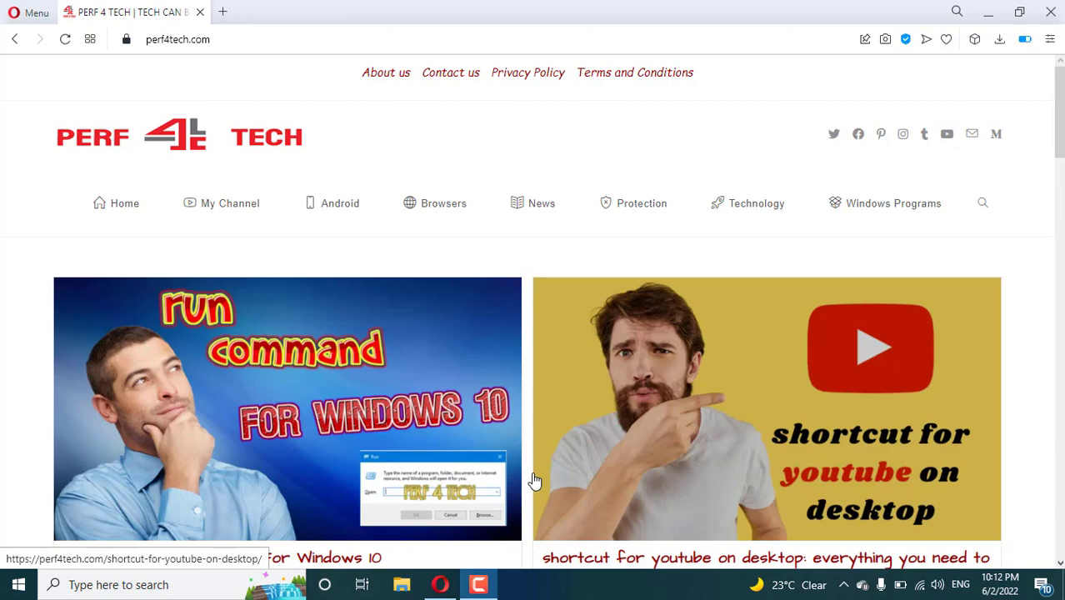
pyautogui.moveTo(56, 168)
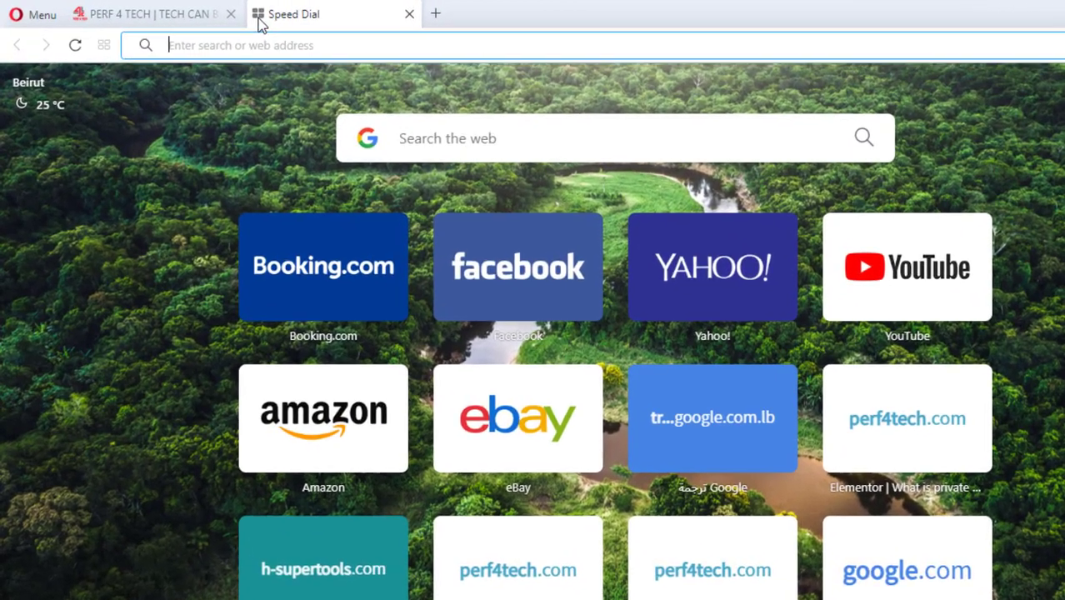
# Load nina.chat/download/ and reach the English Yahoo! Messenger version list (6.0, 5.5, 5.0)
pyautogui.write('https://nina.chat/download/')
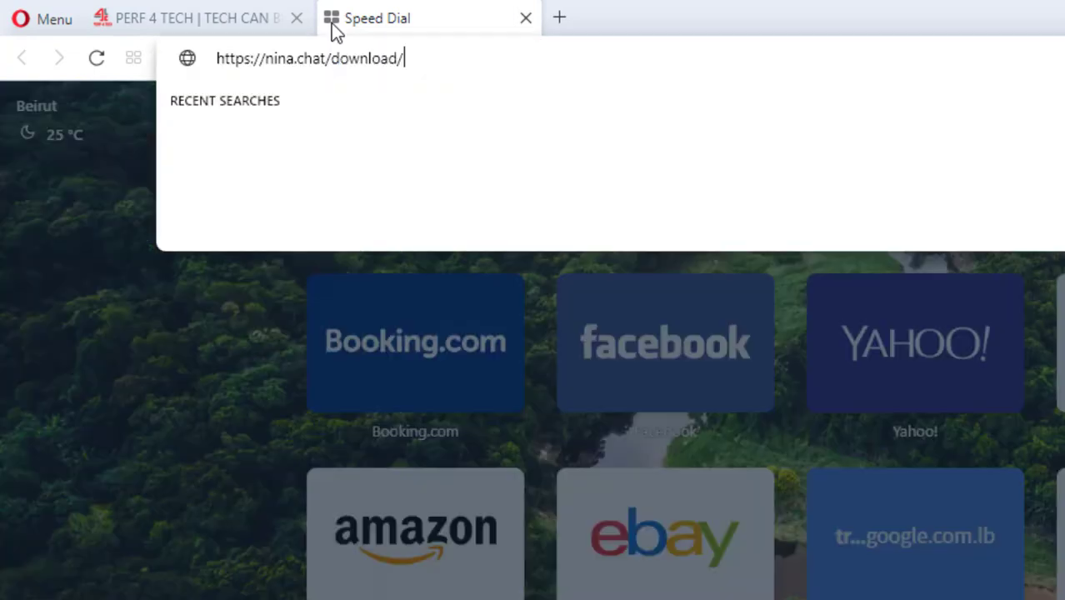
pyautogui.press('Return')
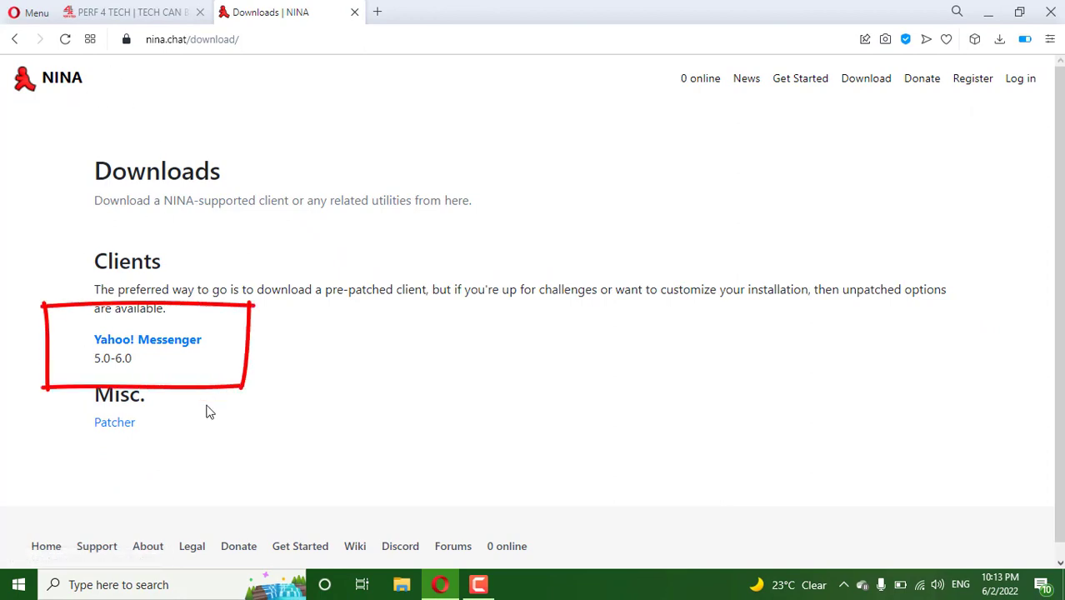
pyautogui.moveTo(146, 340)
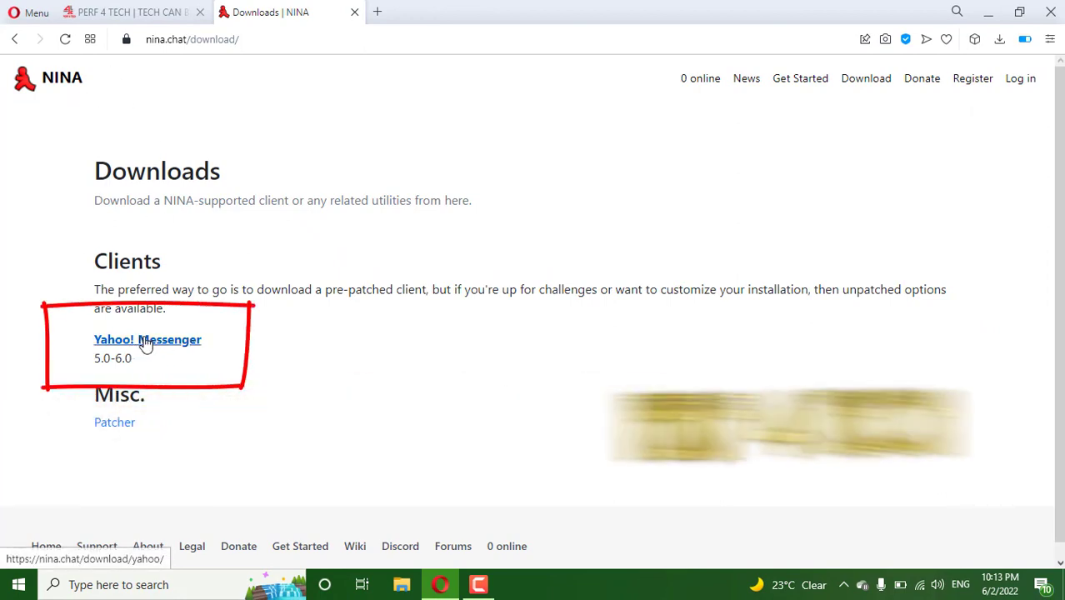
pyautogui.click(147, 340)
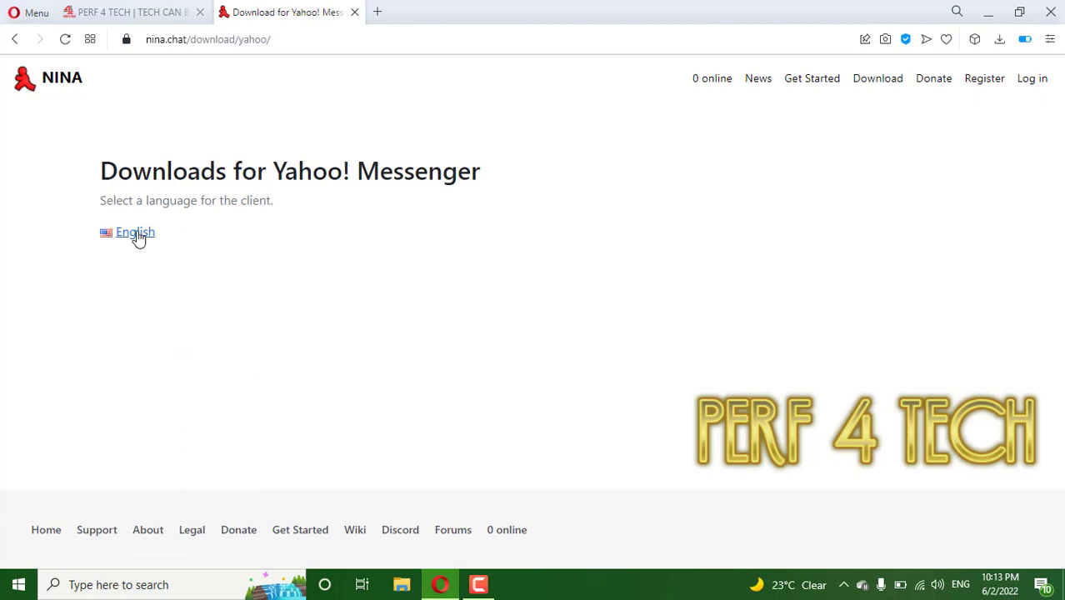
pyautogui.click(135, 231)
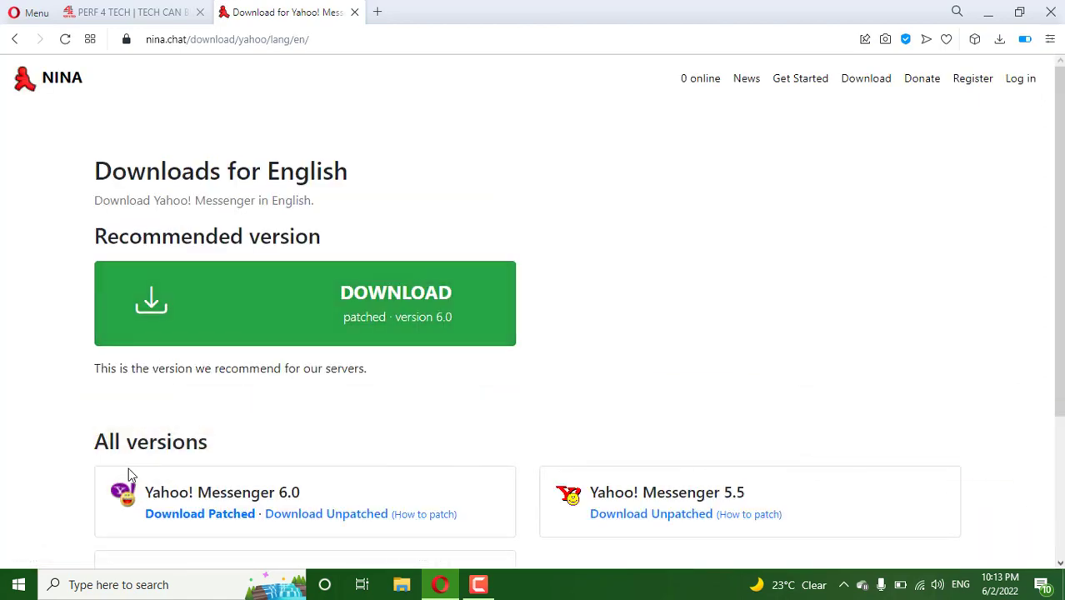
pyautogui.scroll(-3)
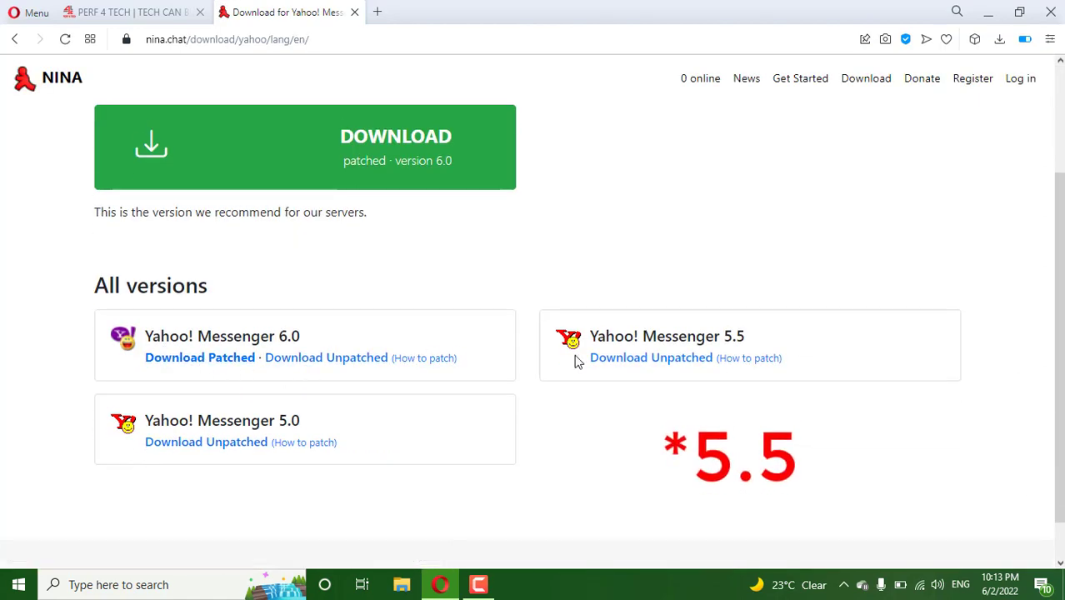
pyautogui.moveTo(312, 290)
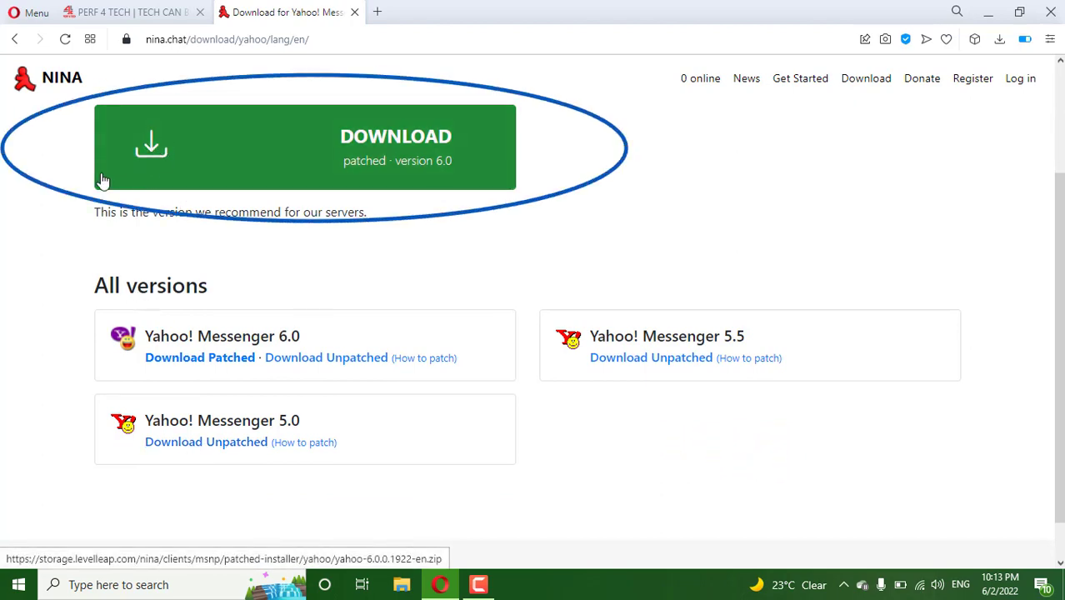
pyautogui.moveTo(1048, 422)
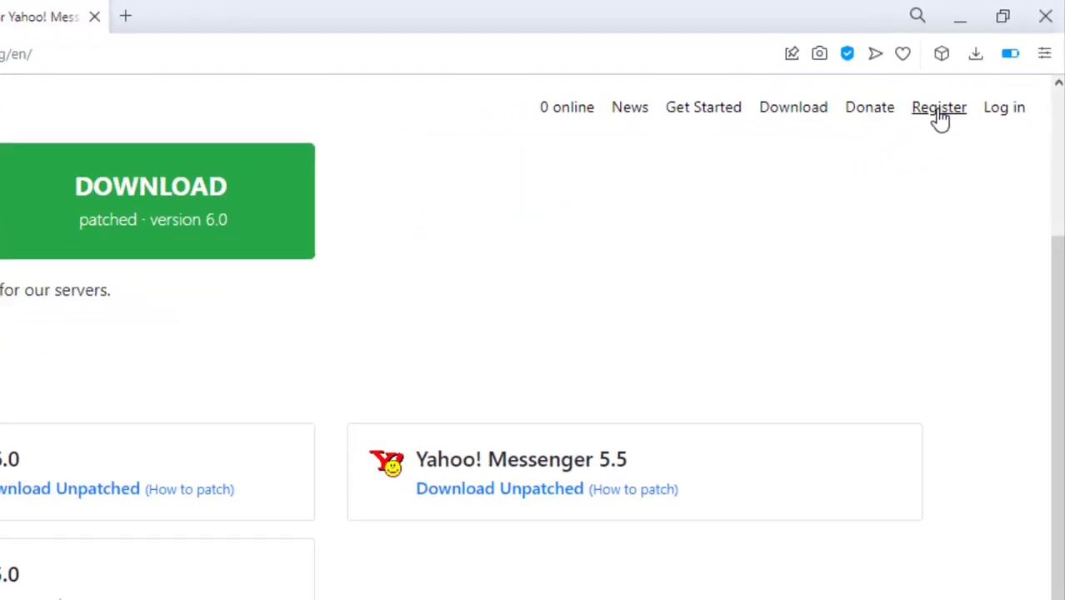
pyautogui.click(938, 106)
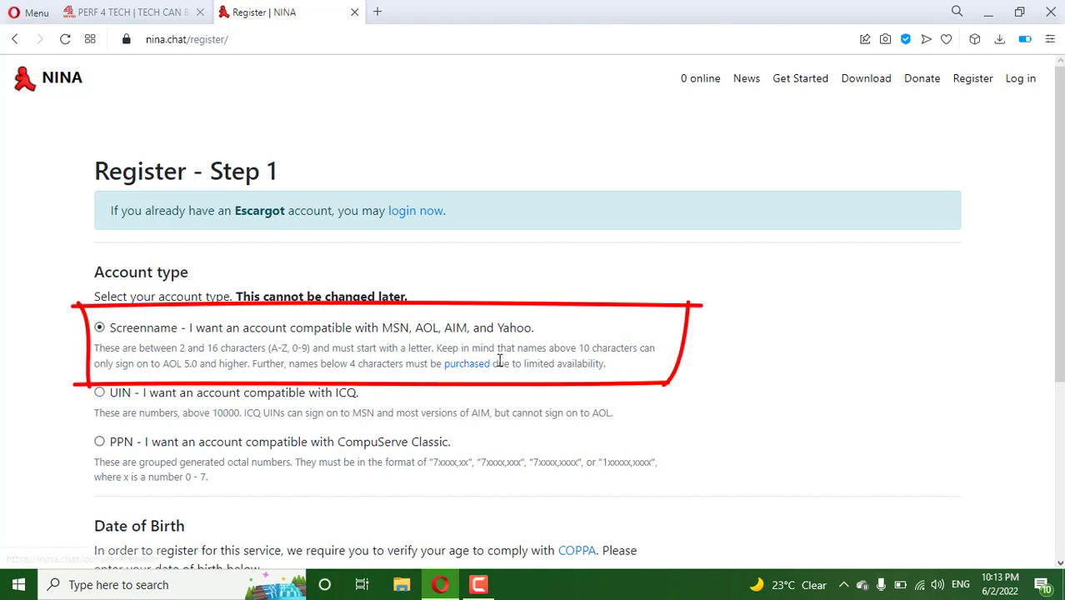
pyautogui.moveTo(10, 290)
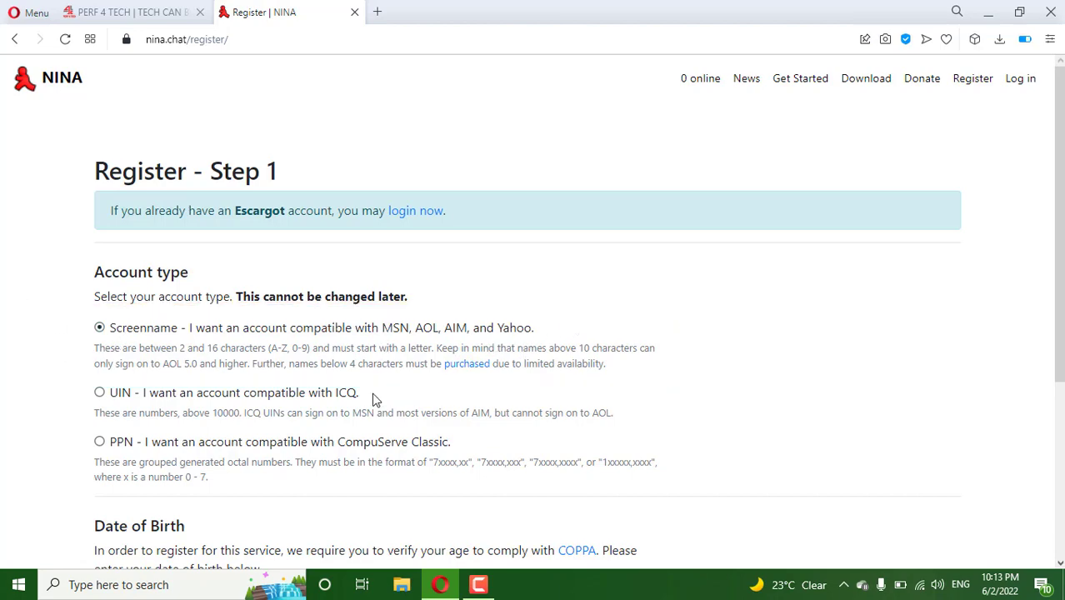
pyautogui.click(160, 345)
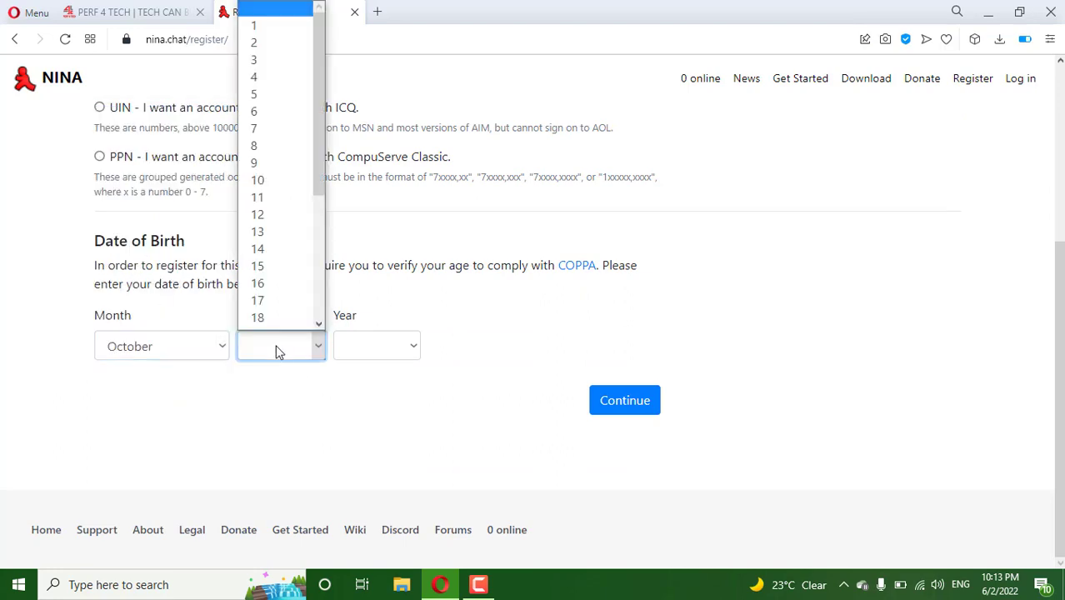
pyautogui.click(257, 248)
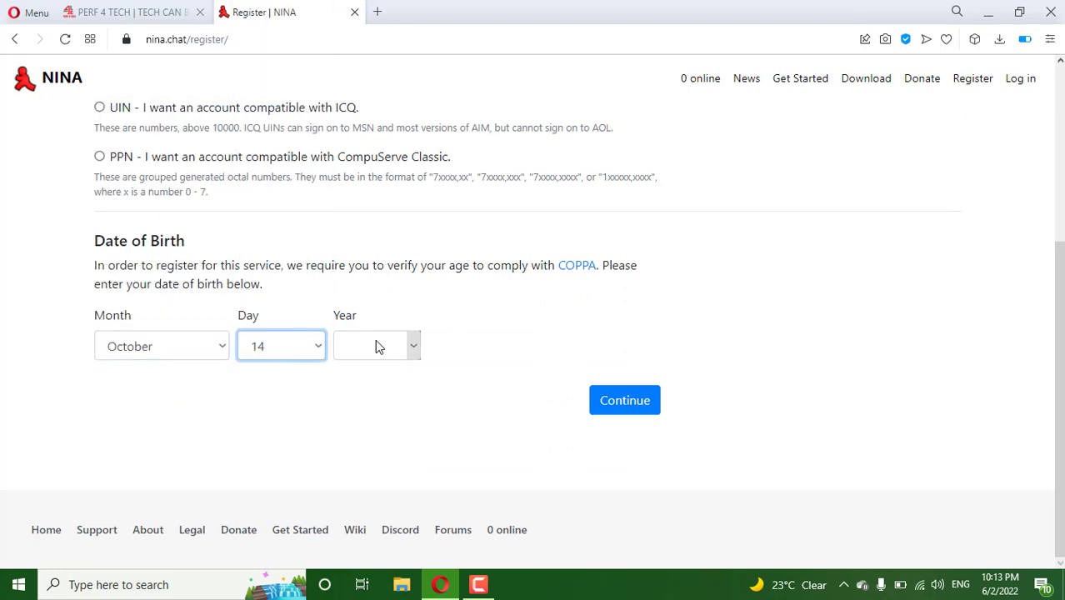
pyautogui.click(376, 345)
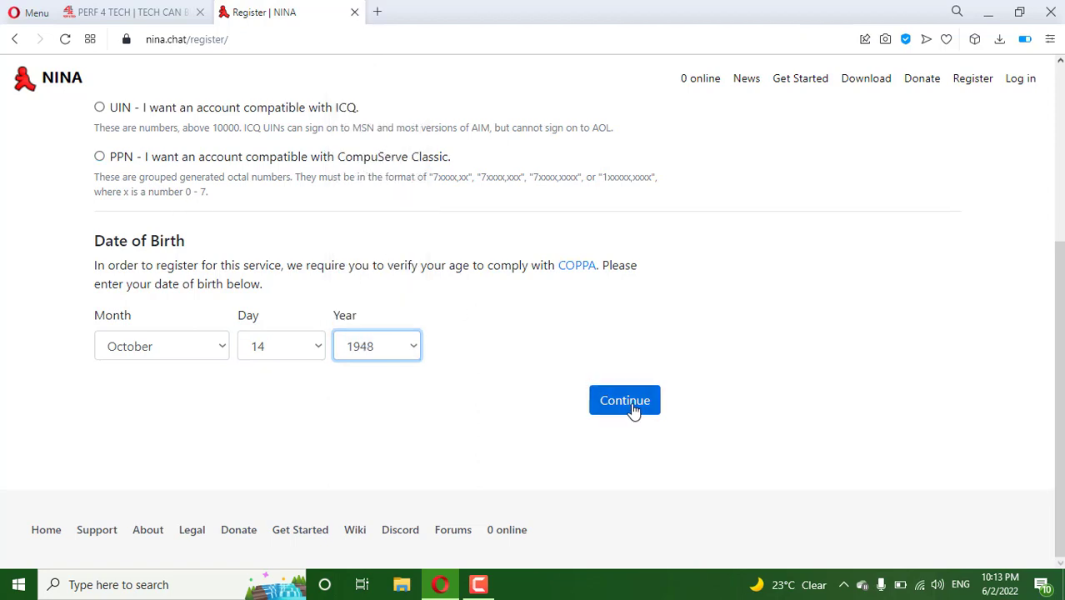
pyautogui.click(623, 400)
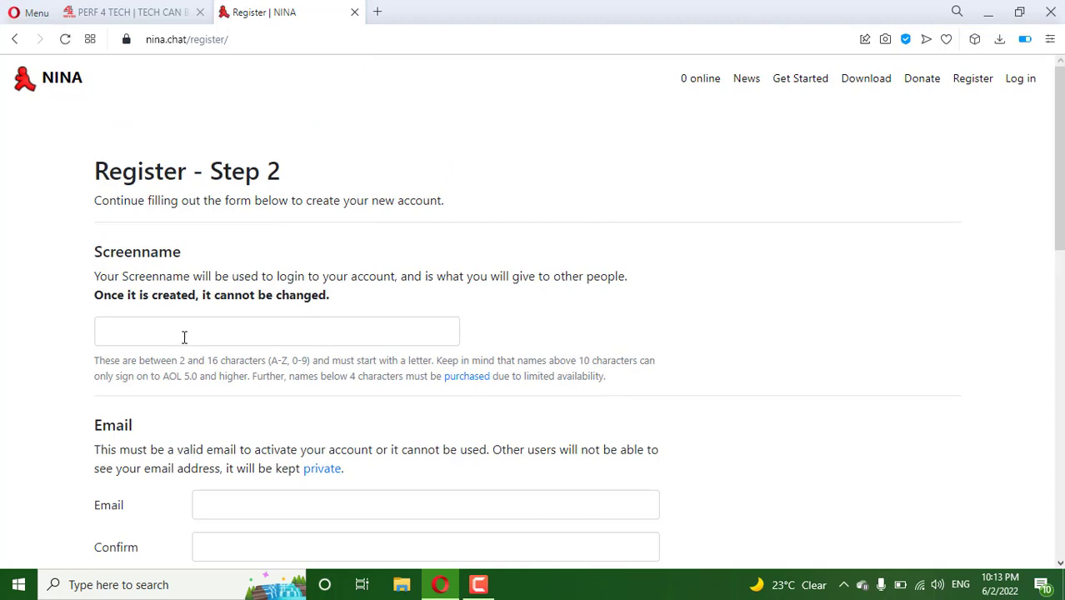
pyautogui.click(277, 330)
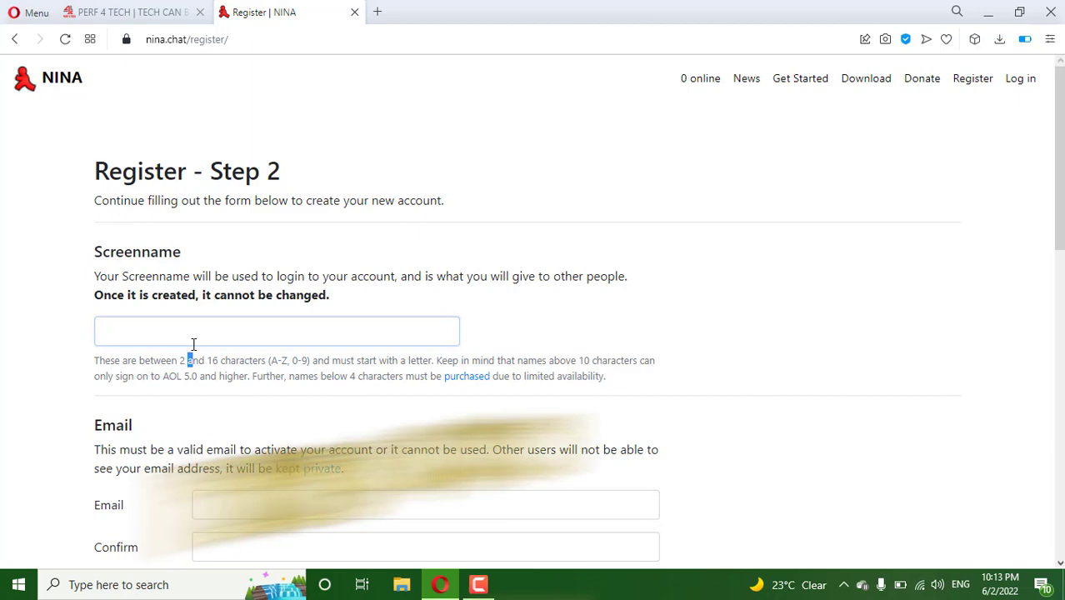
pyautogui.write('aaa')
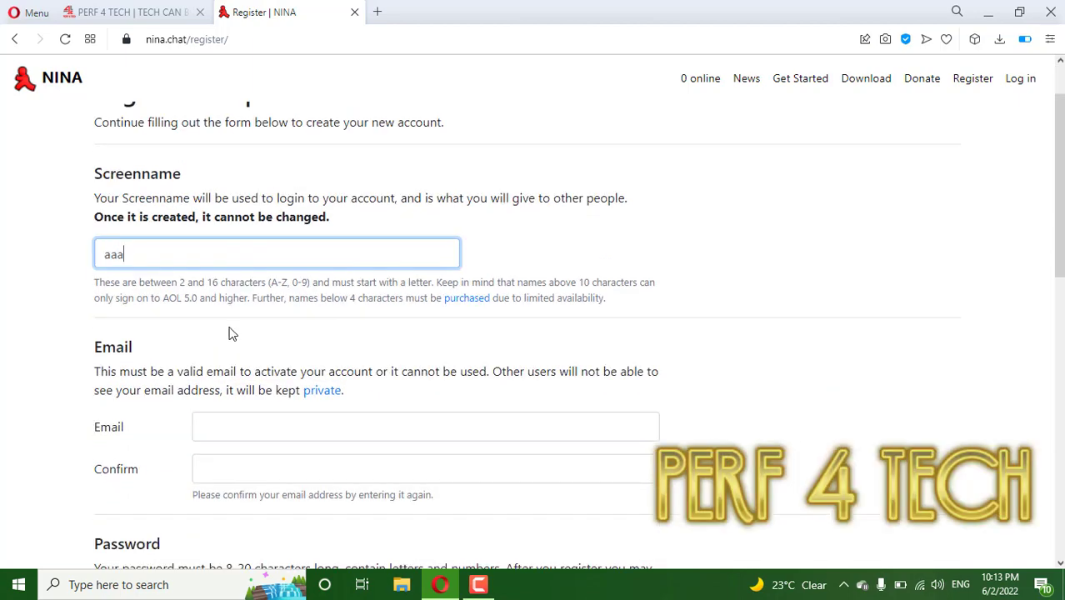
pyautogui.scroll(-3)
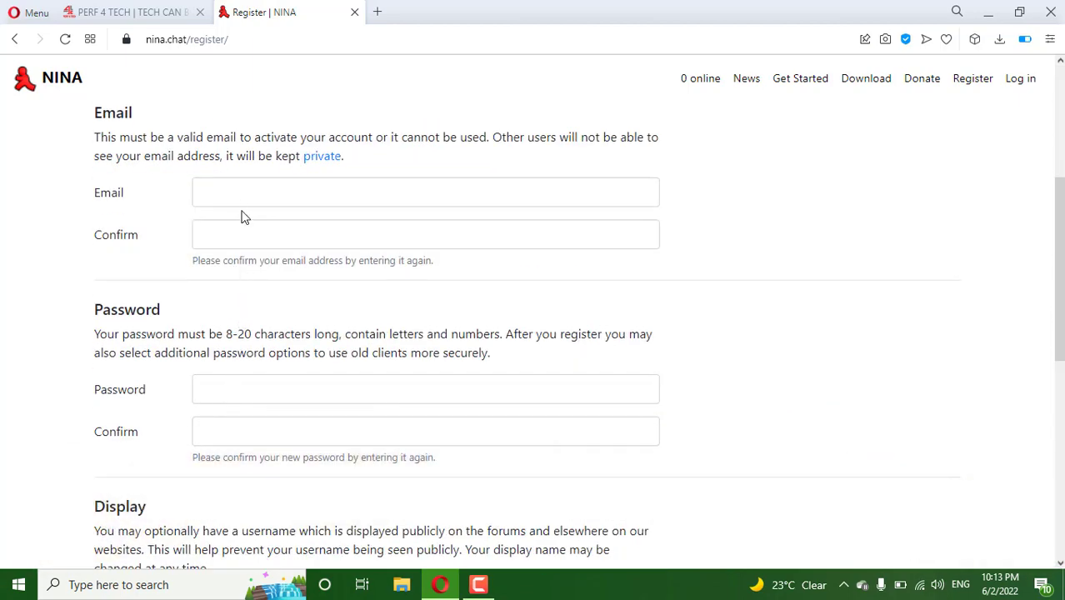
pyautogui.write('aaa')
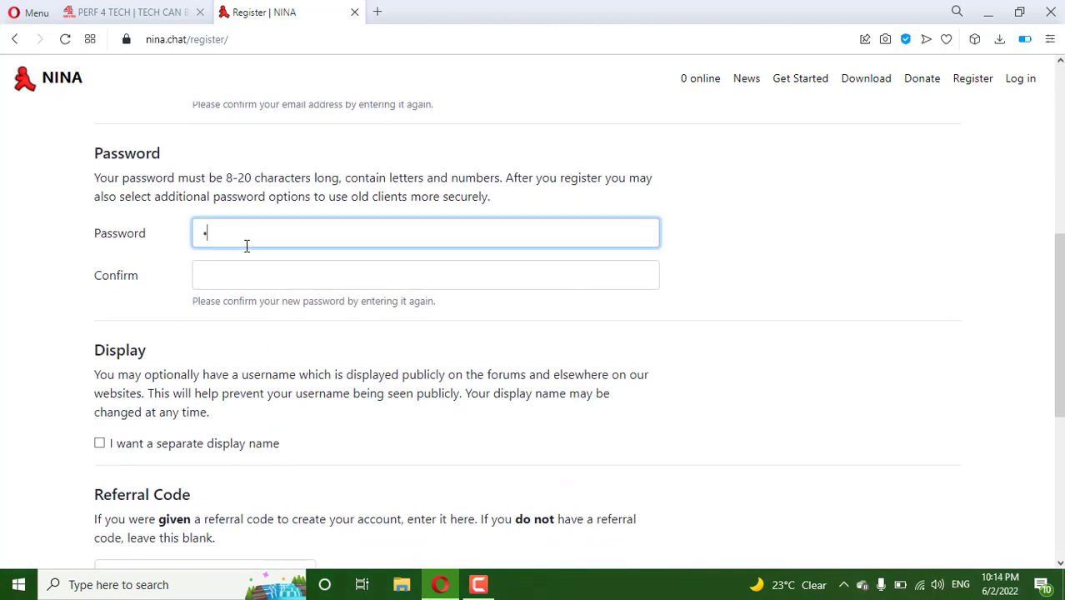
pyautogui.scroll(-3)
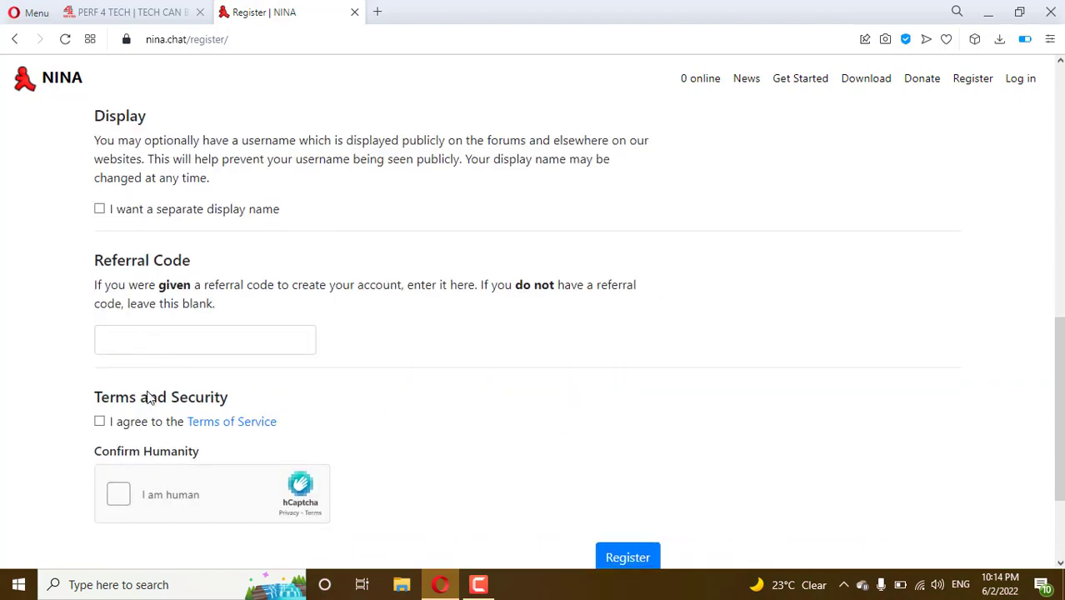
pyautogui.scroll(-3)
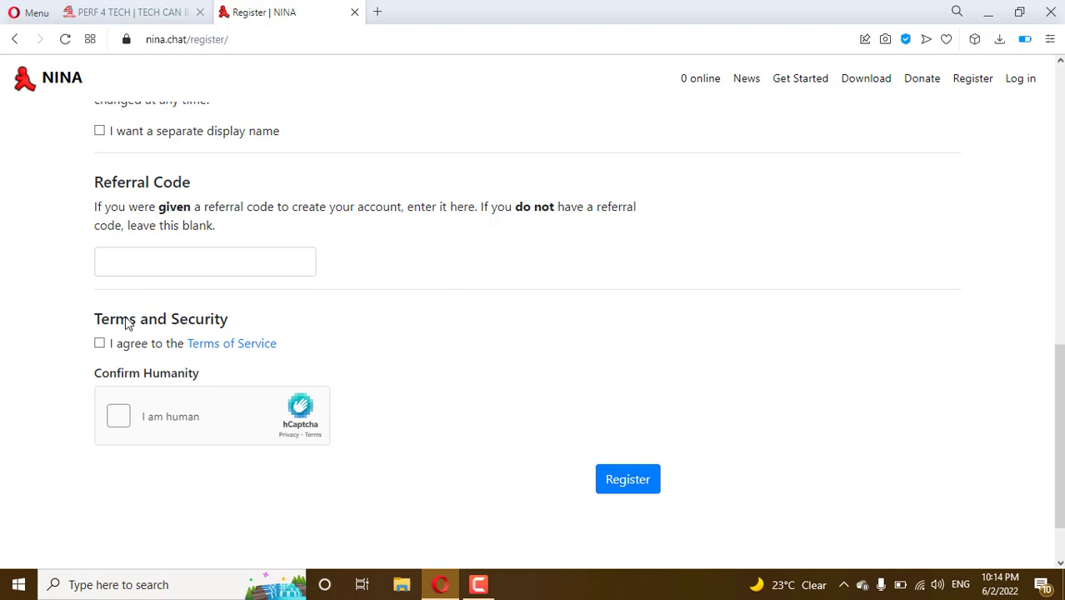
pyautogui.moveTo(208, 254)
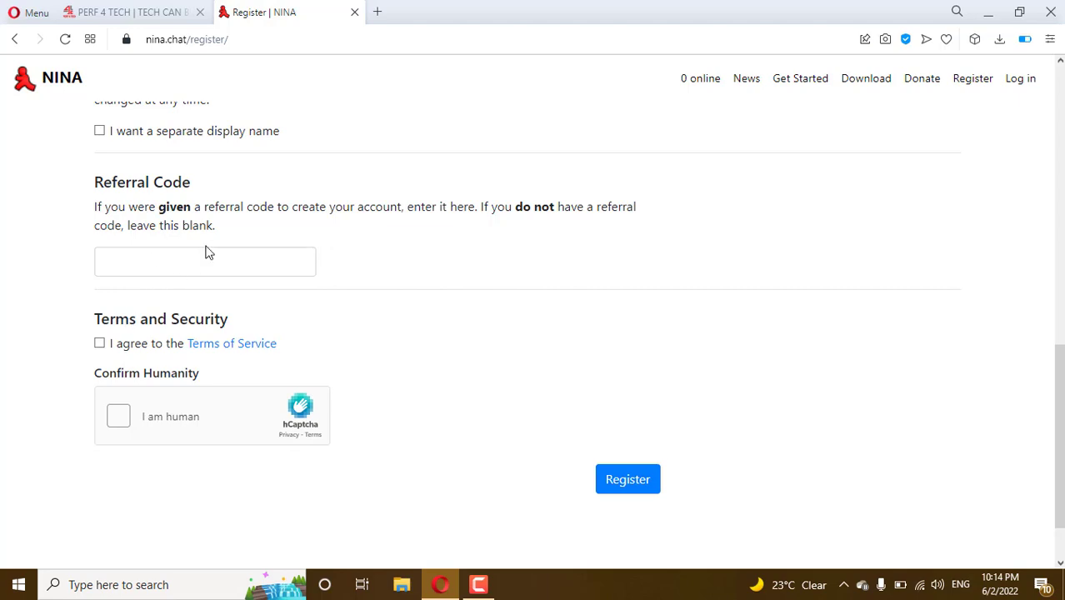
pyautogui.moveTo(264, 202)
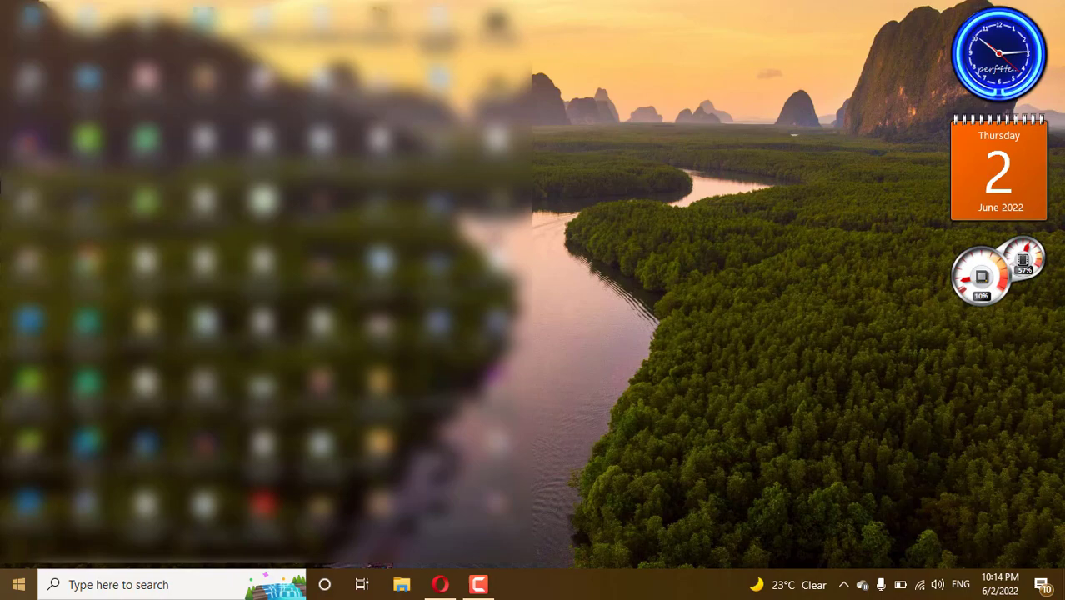
# Launch Yahoo! Messenger and attempt sign-in with a mistyped ID, which is rejected
pyautogui.click(17, 583)
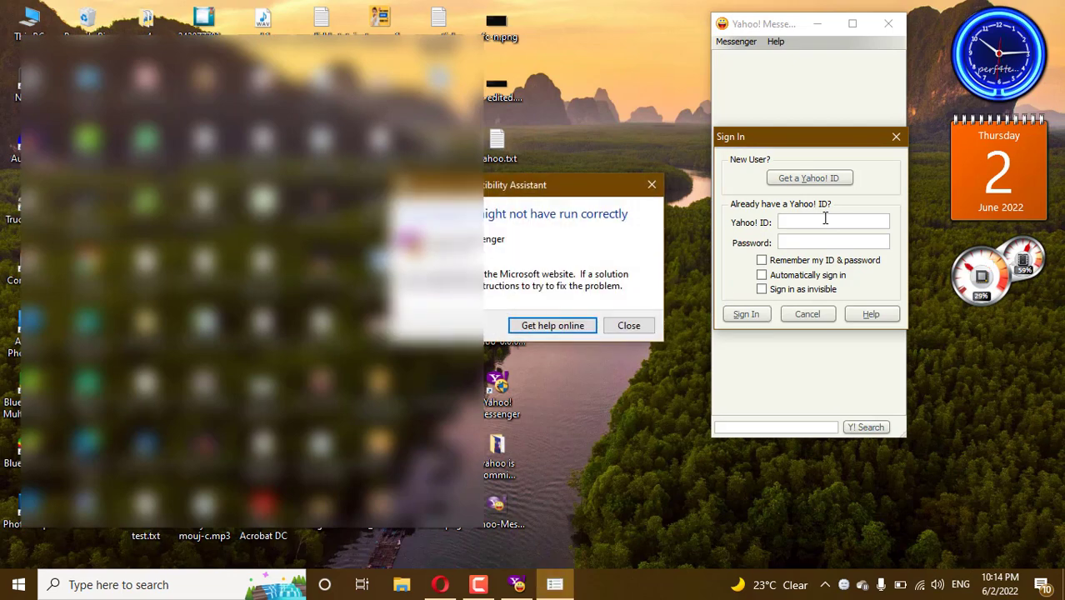
pyautogui.click(629, 325)
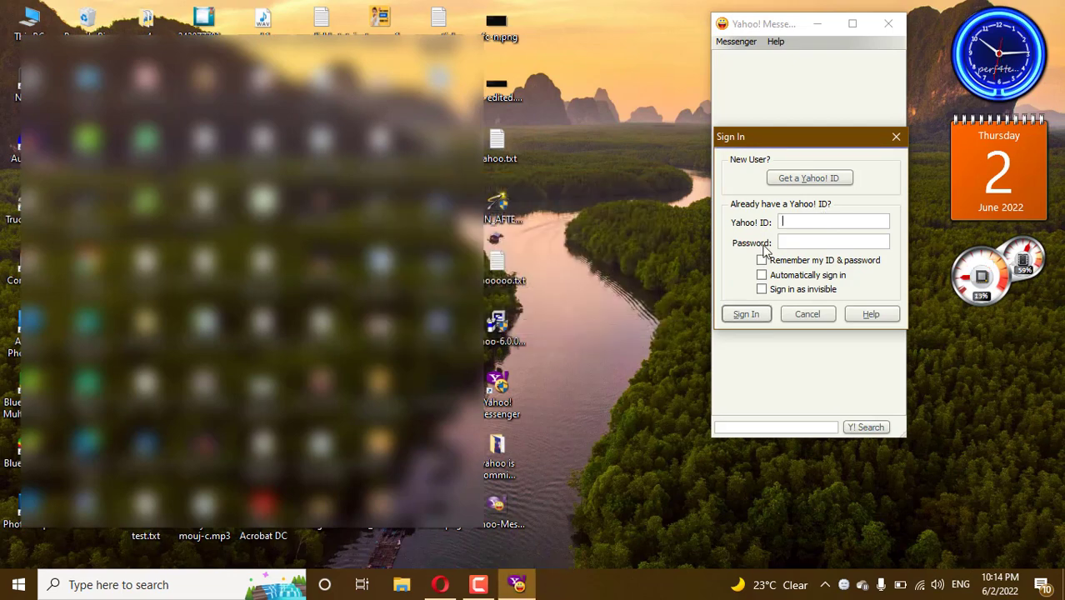
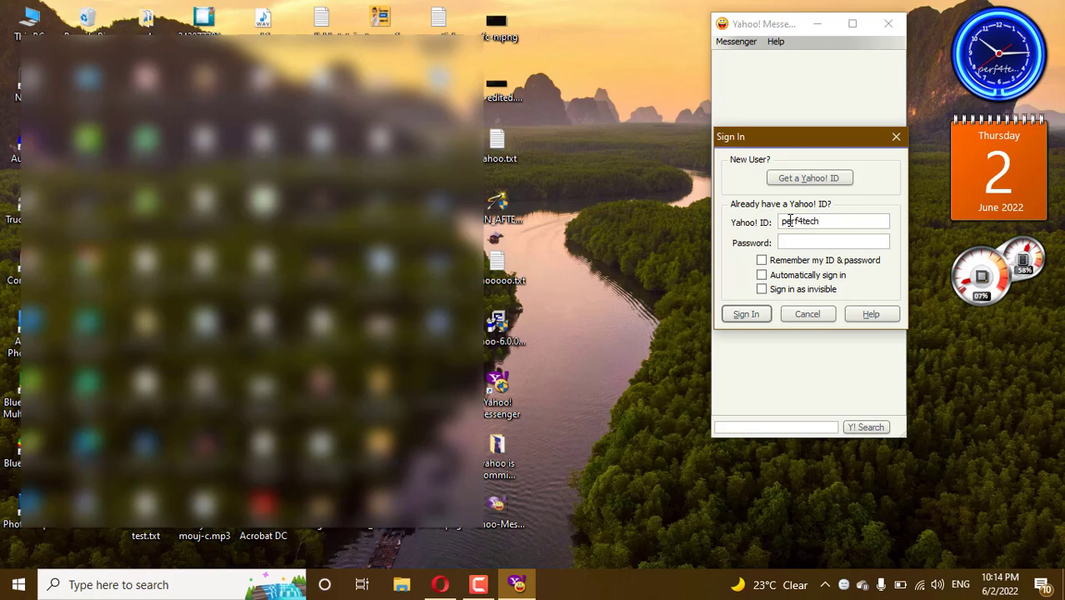
pyautogui.write('•')
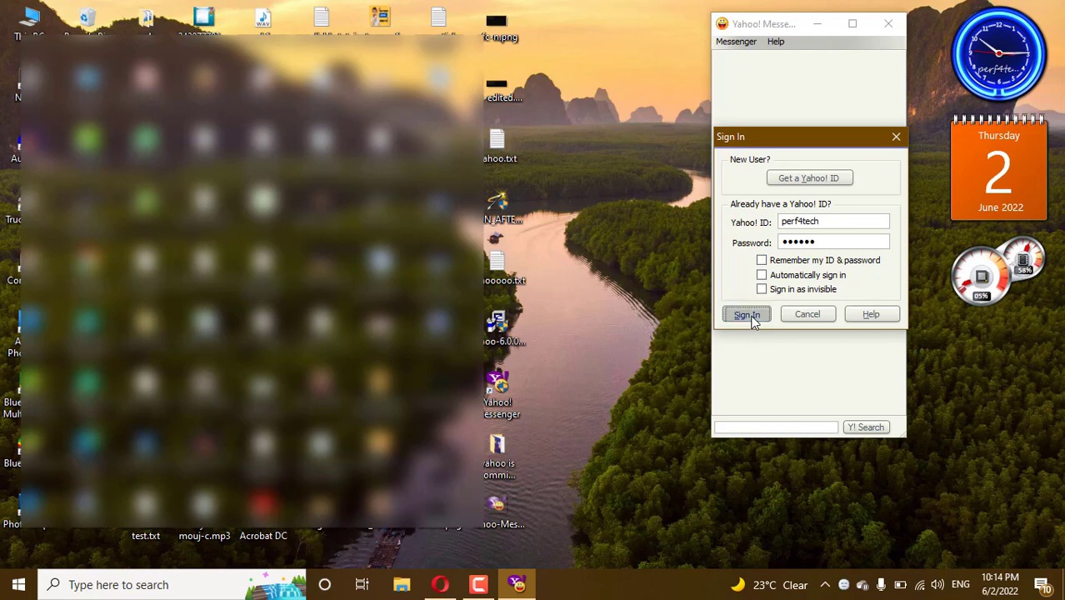
pyautogui.click(746, 313)
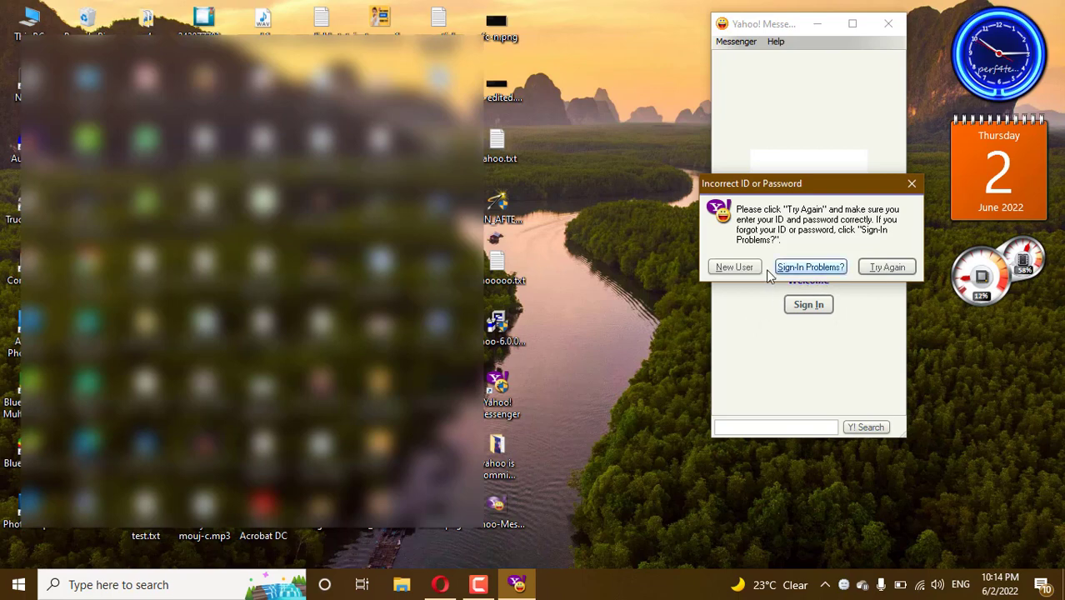
pyautogui.click(887, 266)
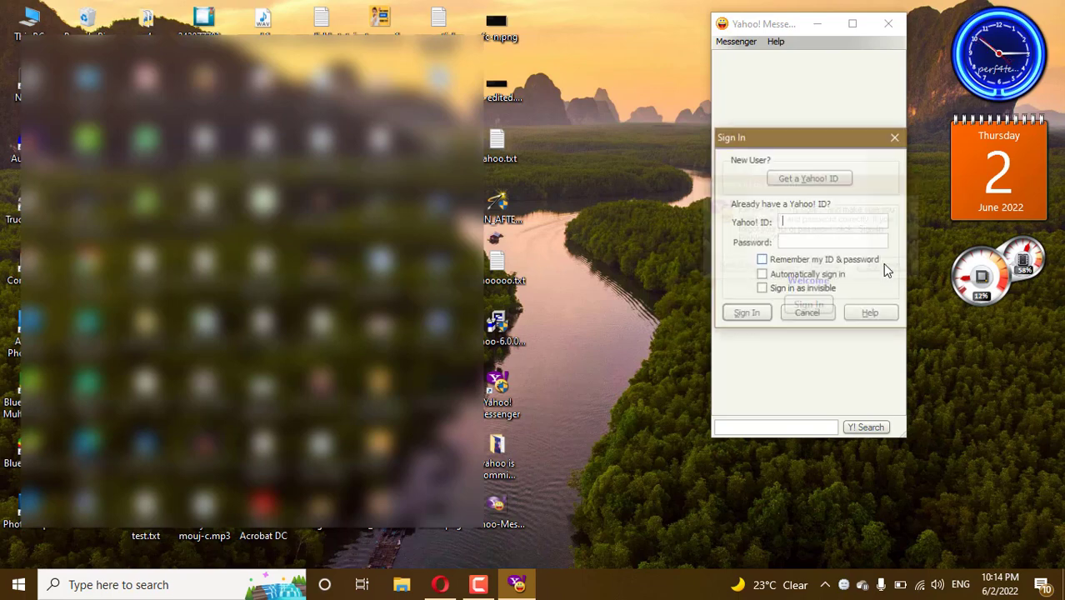
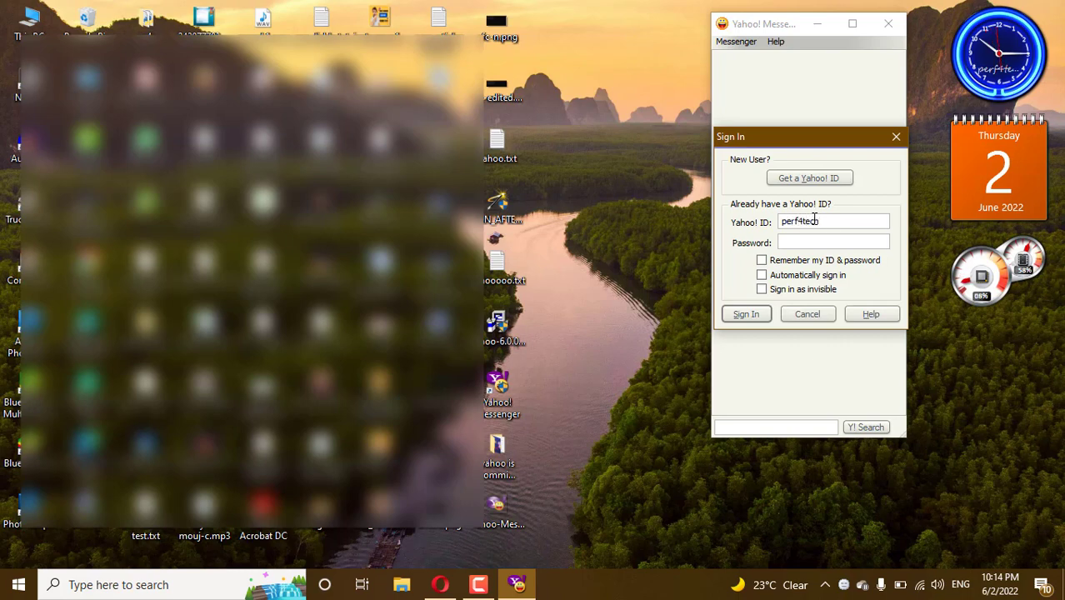
pyautogui.write('••')
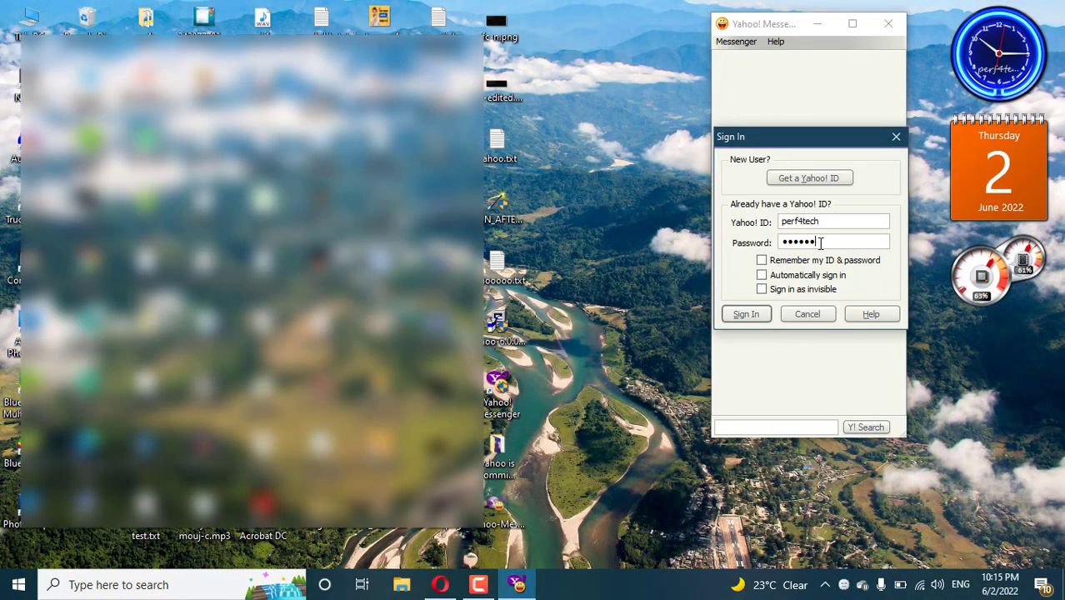
pyautogui.click(746, 313)
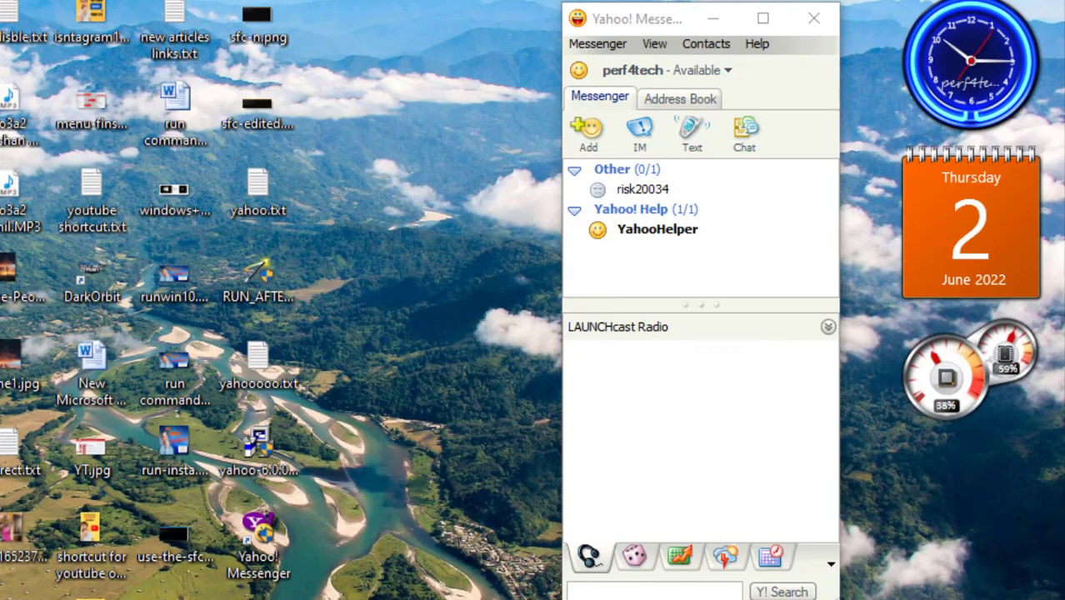
pyautogui.click(314, 593)
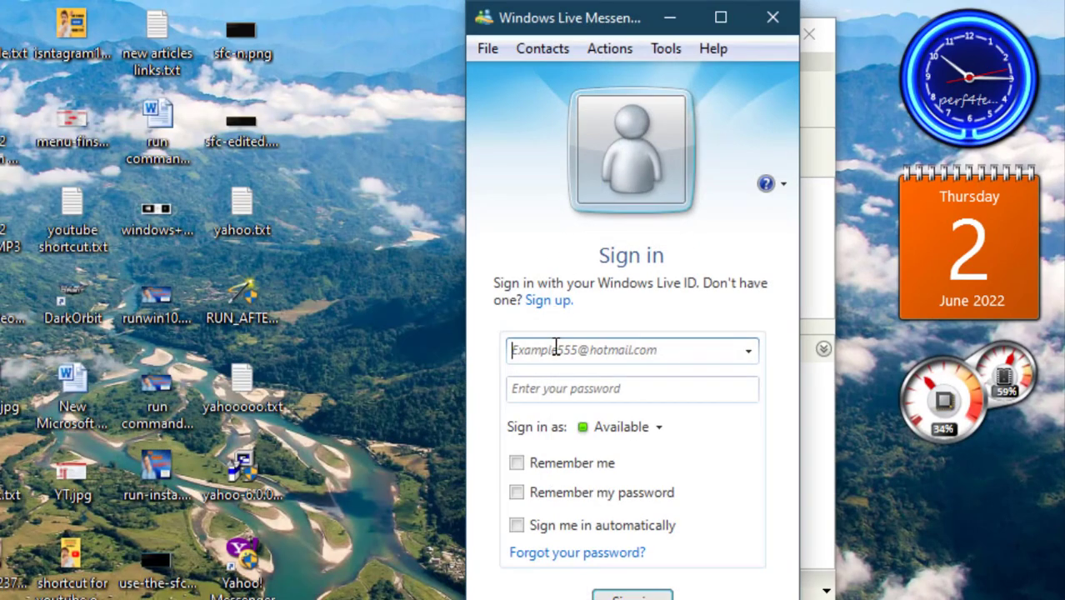
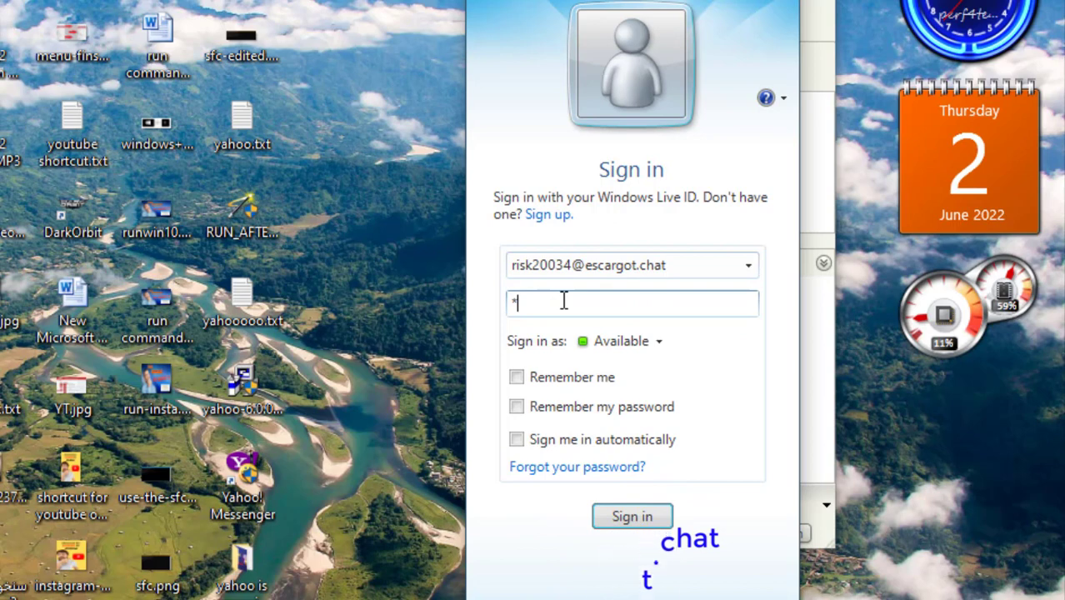
pyautogui.write('****')
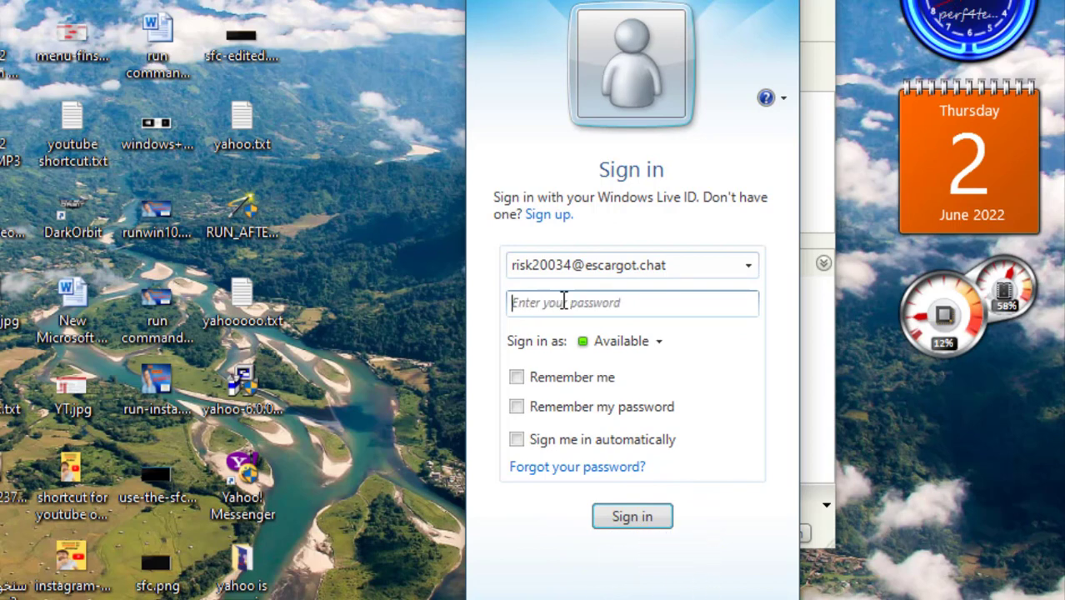
pyautogui.write('*****')
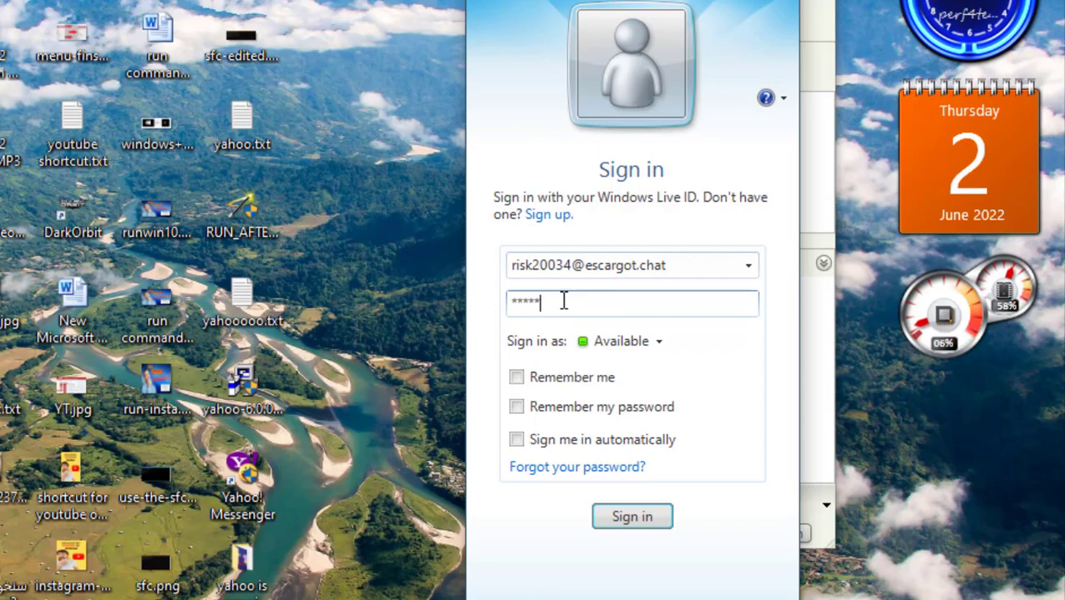
pyautogui.click(632, 517)
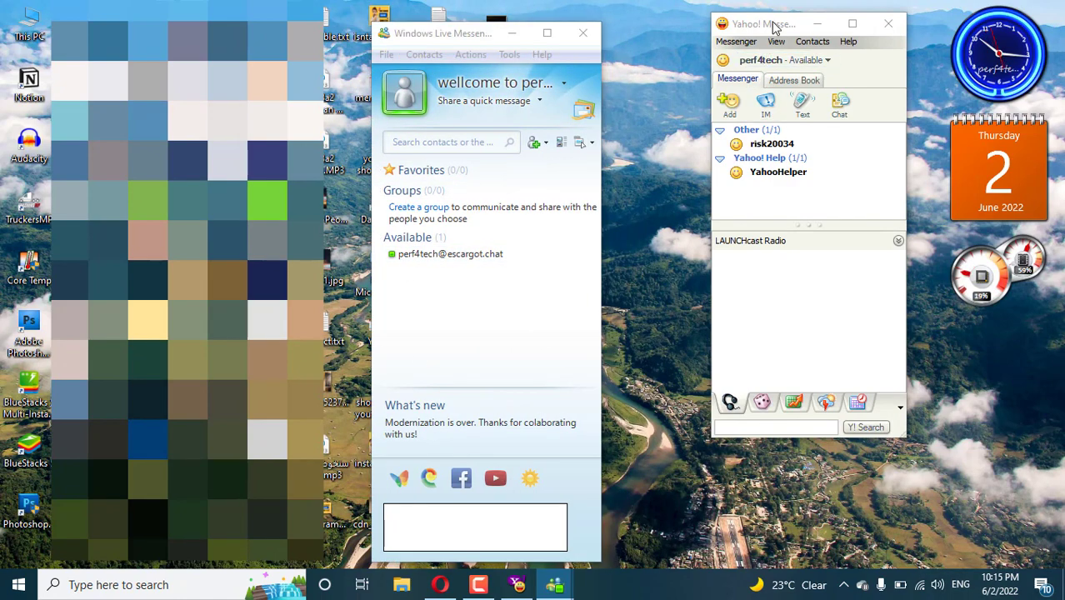
pyautogui.moveTo(453, 47)
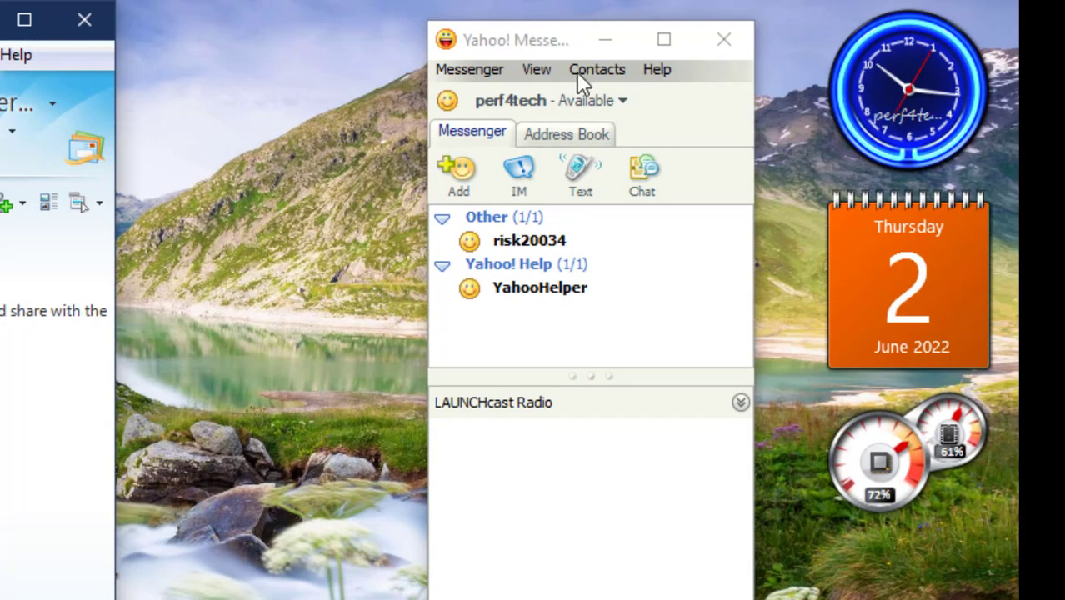
# Look through the Help menu, then reach Change Skin from the View menu
pyautogui.click(657, 70)
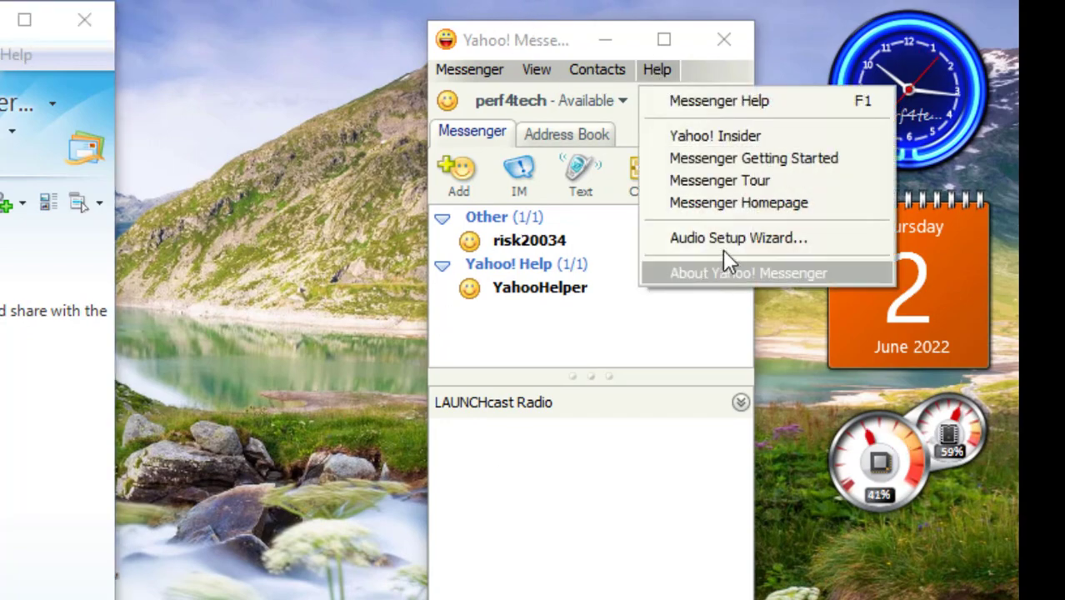
pyautogui.click(747, 273)
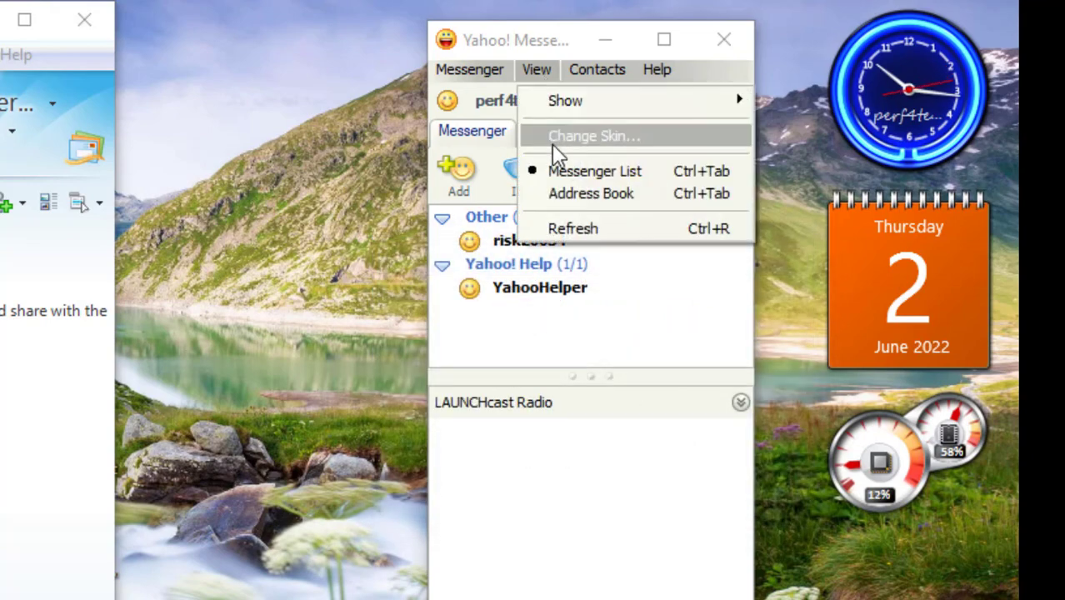
pyautogui.click(594, 135)
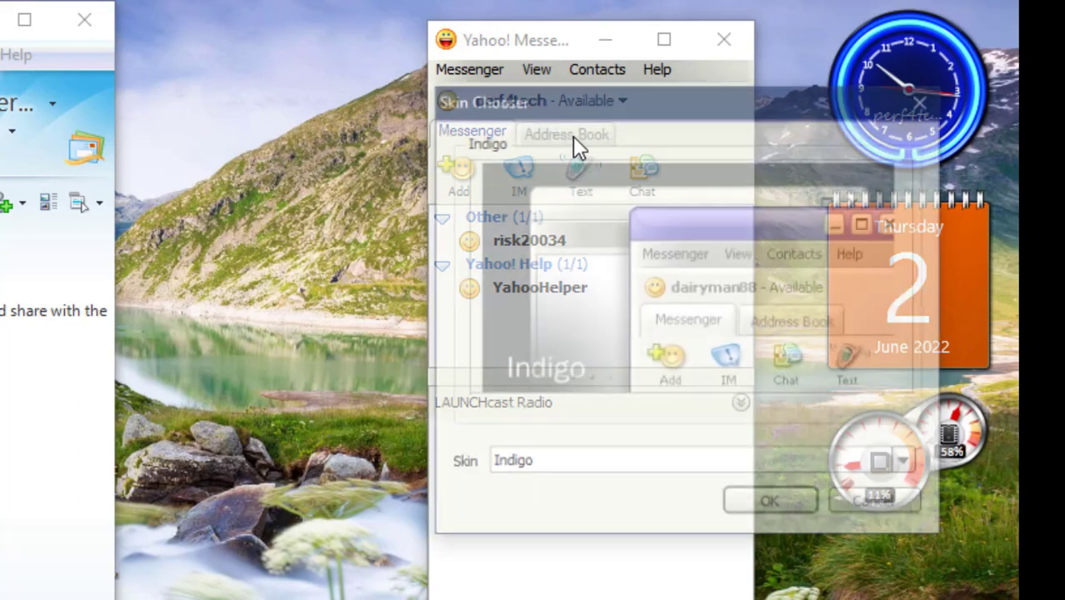
# Select Classic from the skin list and apply it to the messenger
pyautogui.click(907, 464)
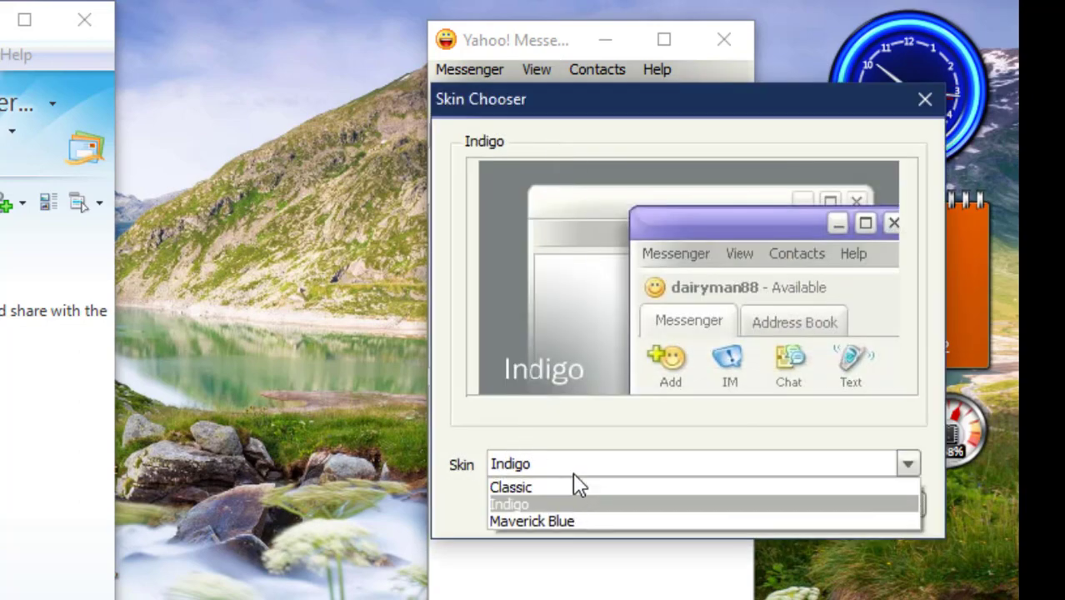
pyautogui.click(510, 487)
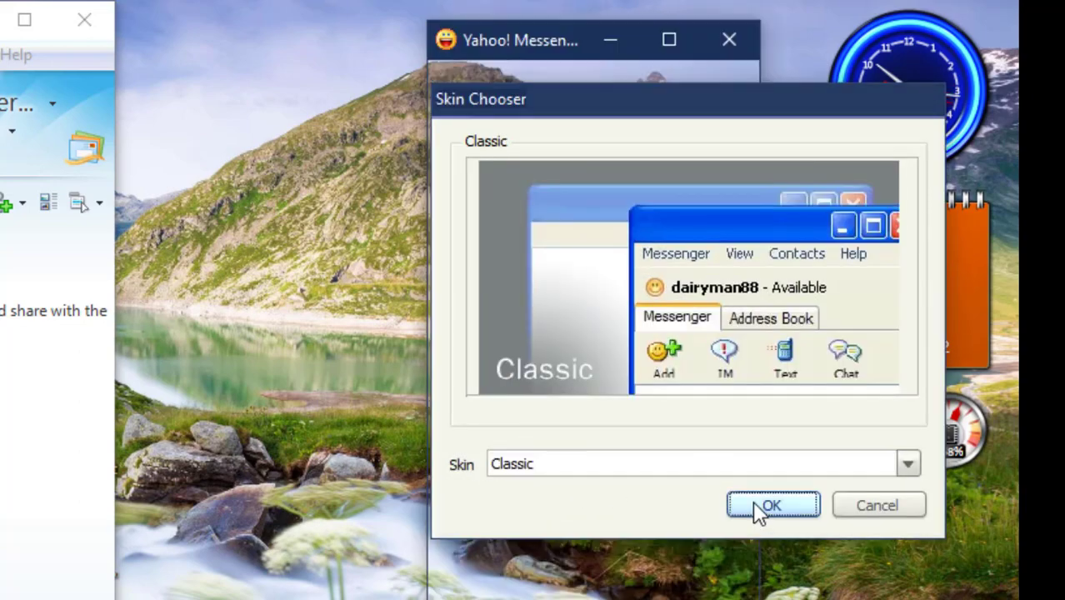
pyautogui.click(770, 505)
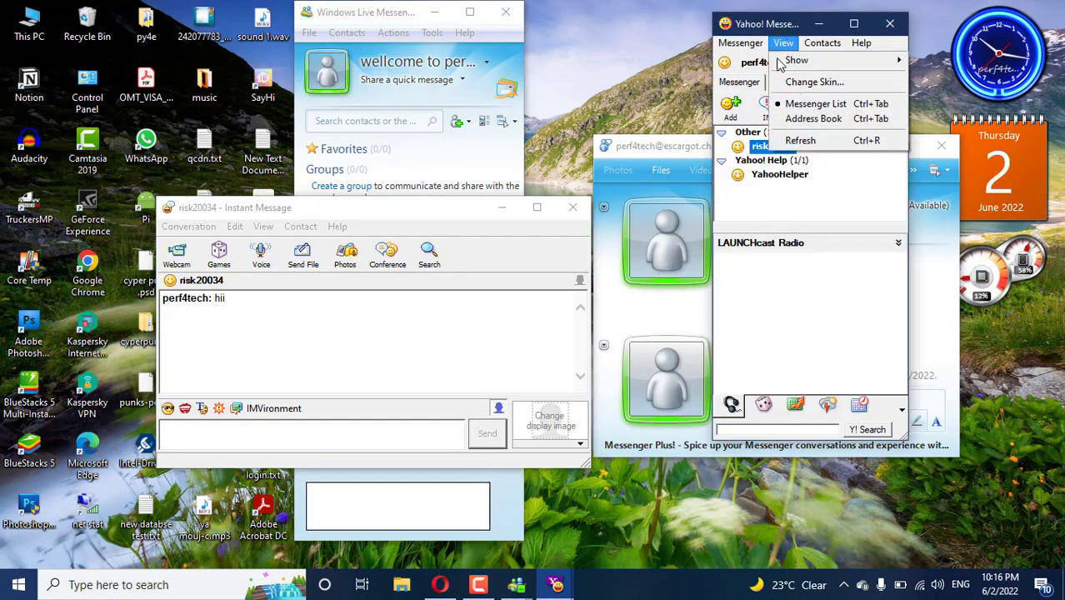
pyautogui.click(813, 81)
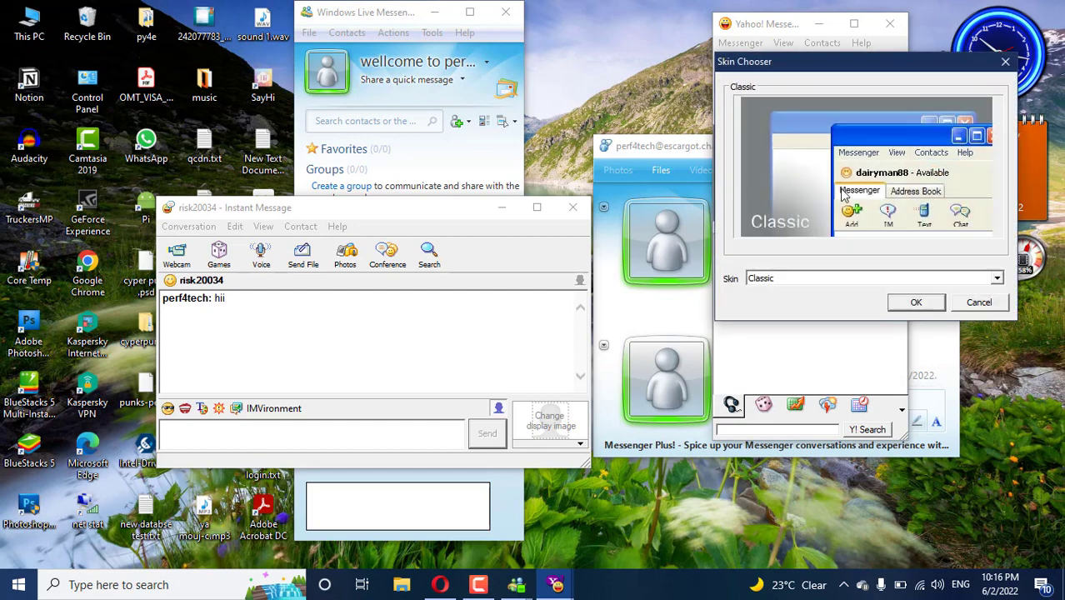
pyautogui.moveTo(386, 218)
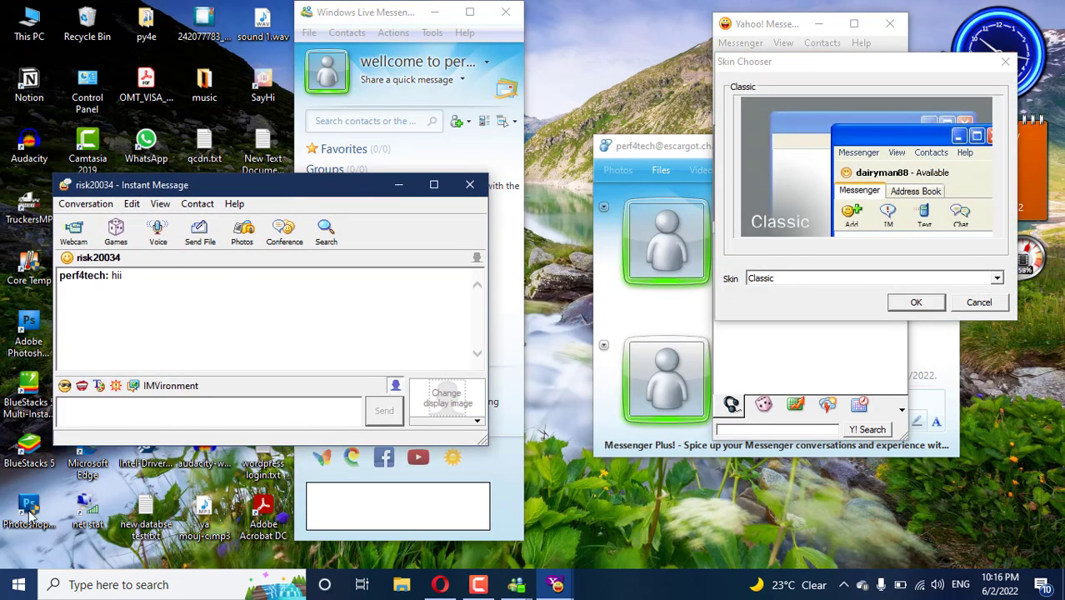
pyautogui.moveTo(280, 203)
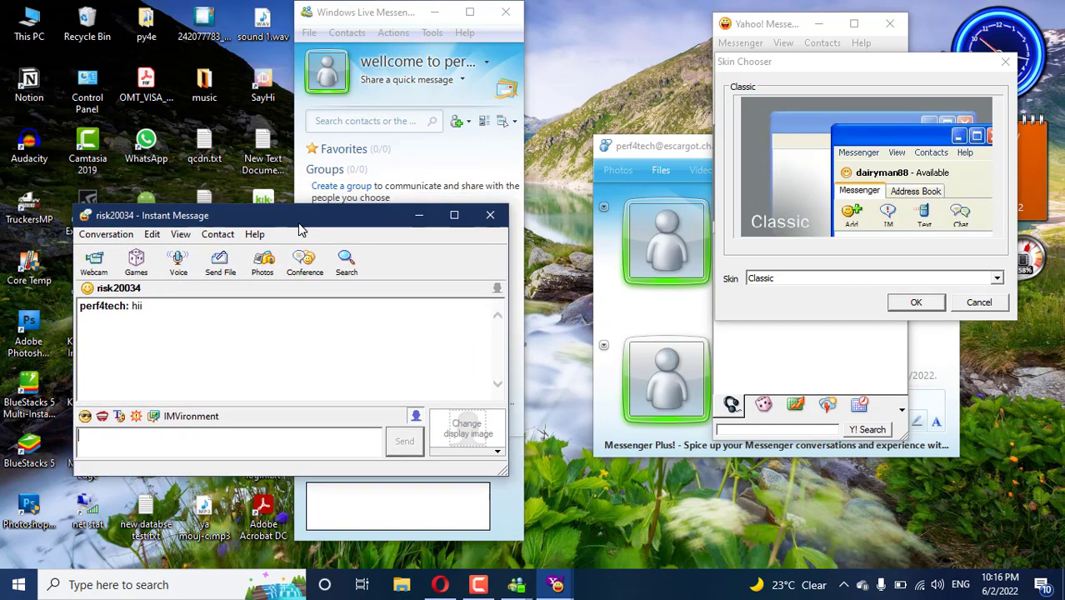
pyautogui.moveTo(857, 152)
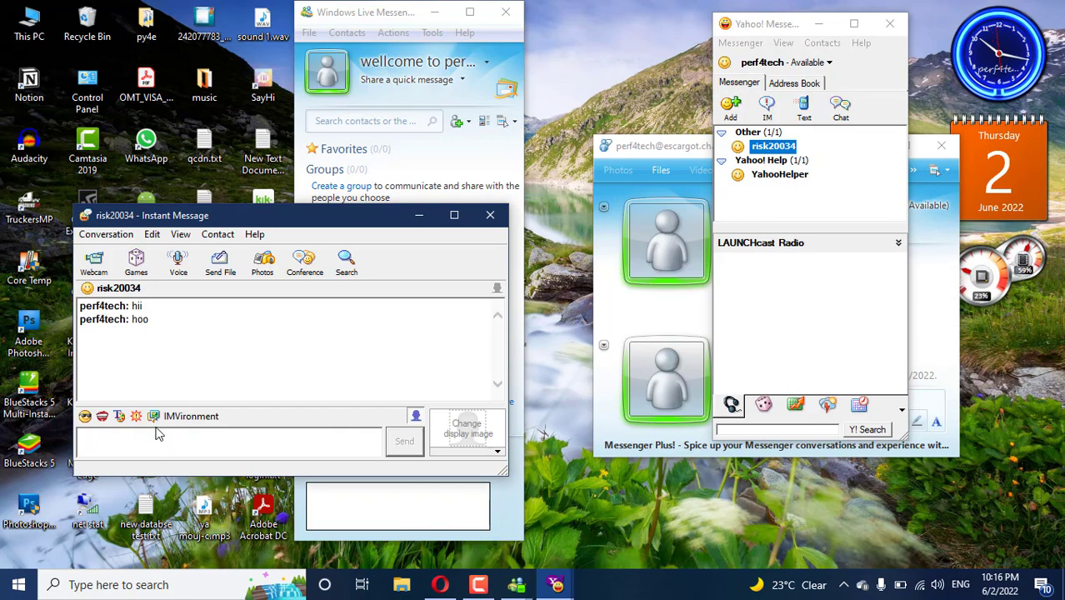
pyautogui.click(666, 147)
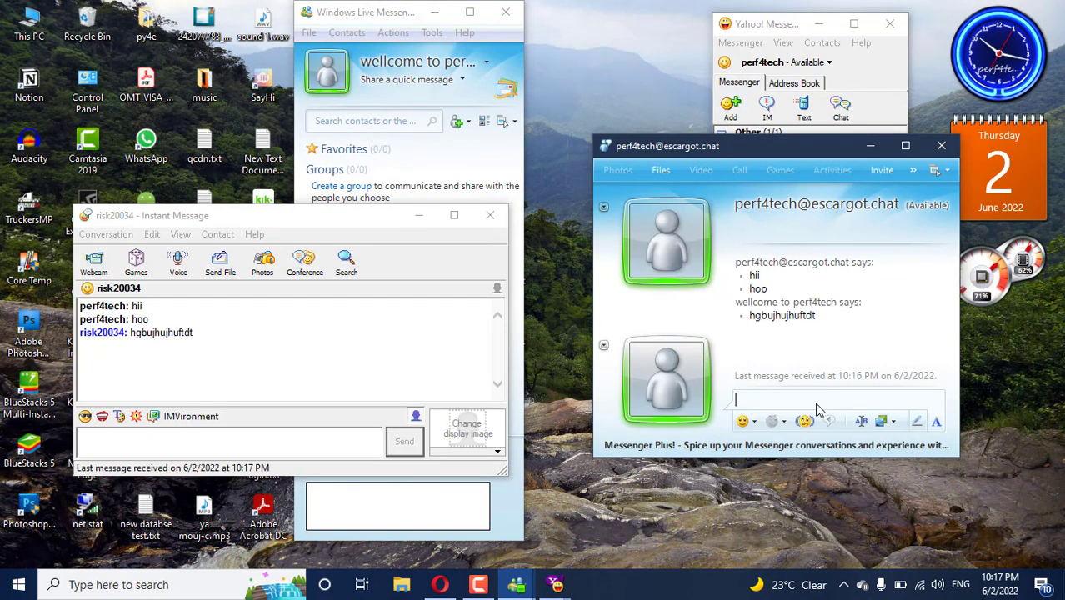
pyautogui.write('hiiii perf')
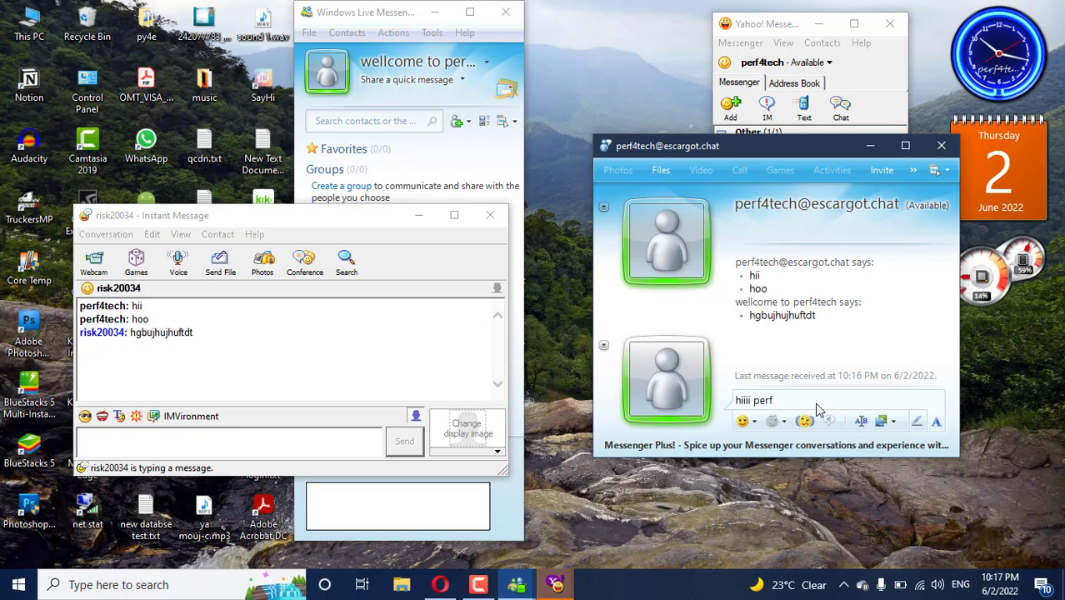
pyautogui.write('4 te')
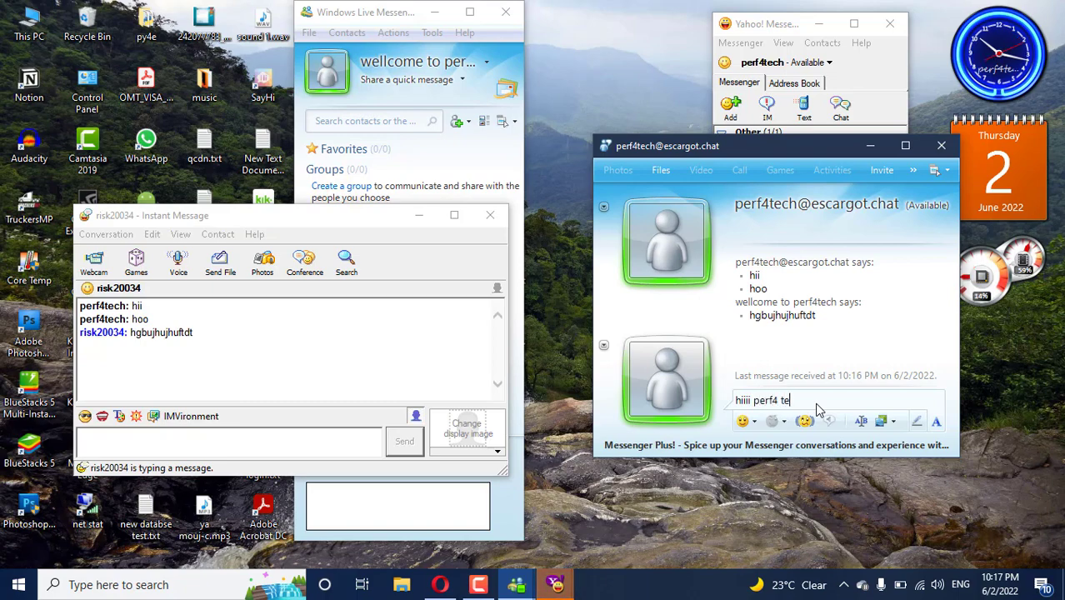
pyautogui.press('Return')
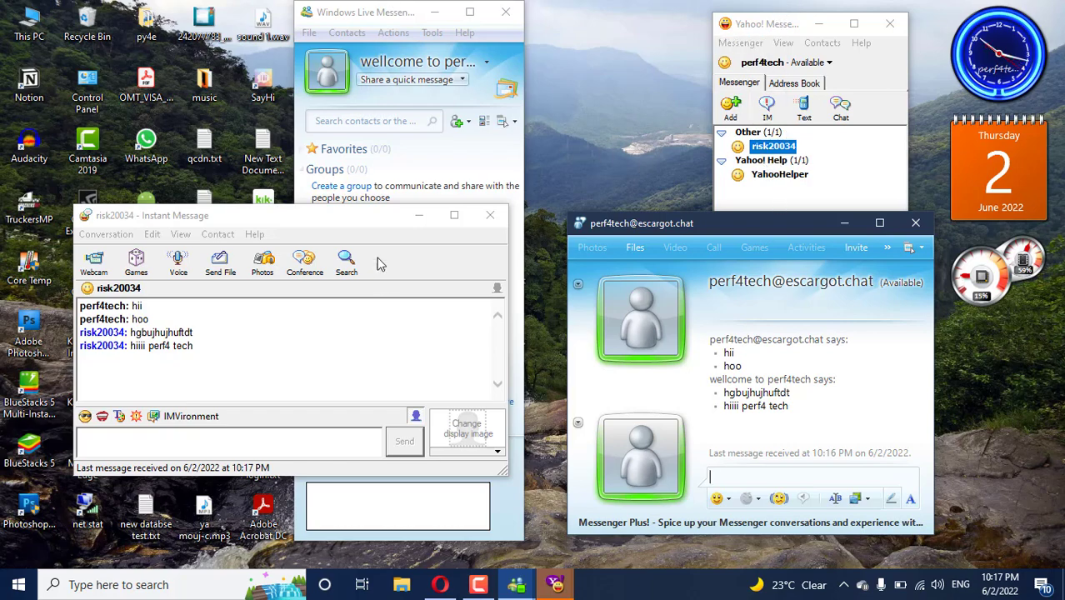
pyautogui.moveTo(395, 330)
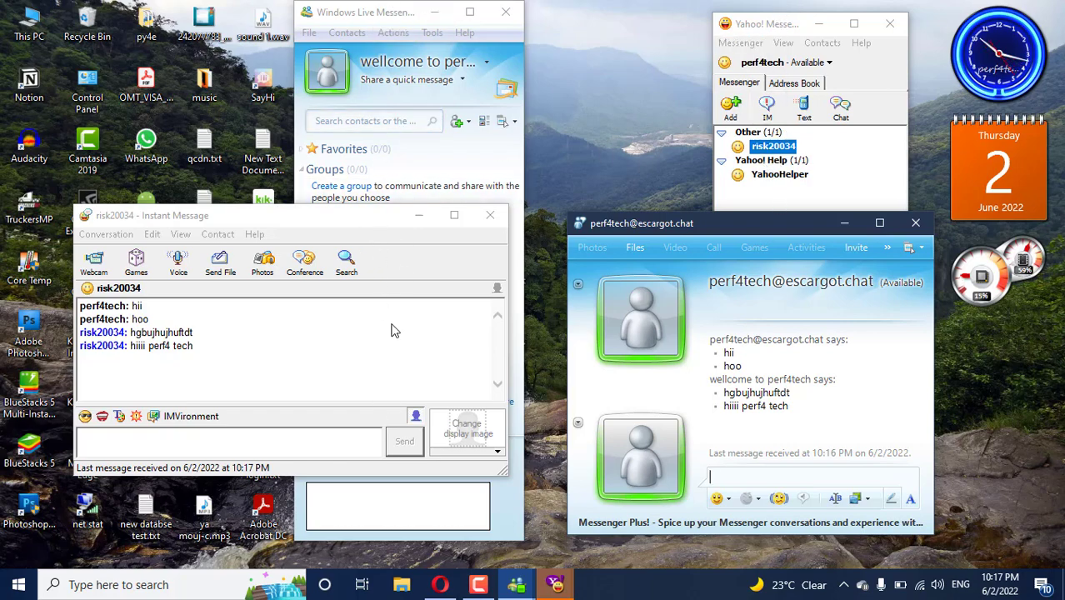
pyautogui.moveTo(533, 403)
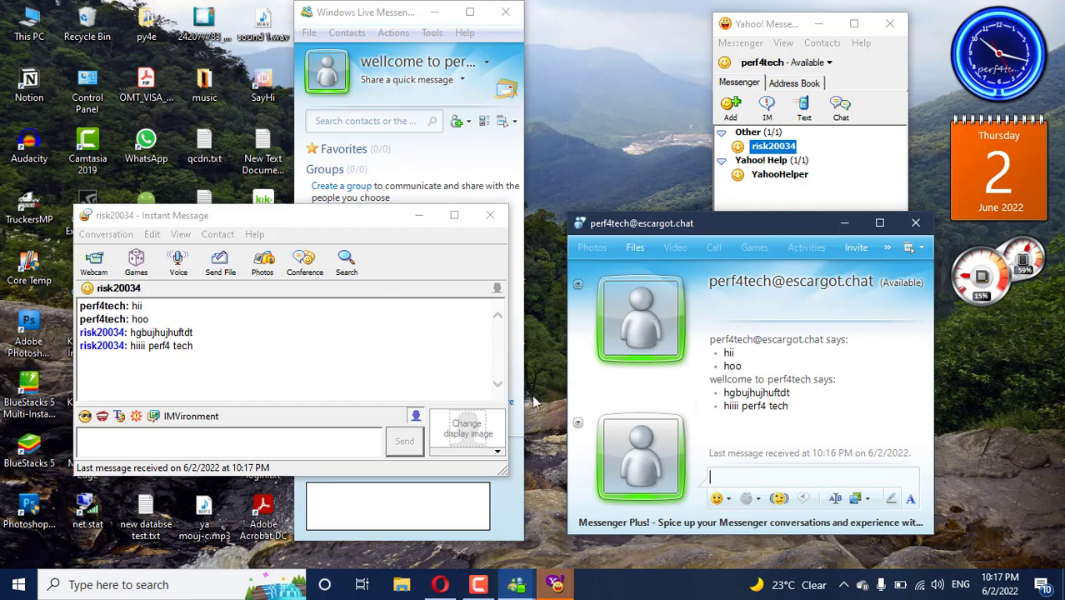